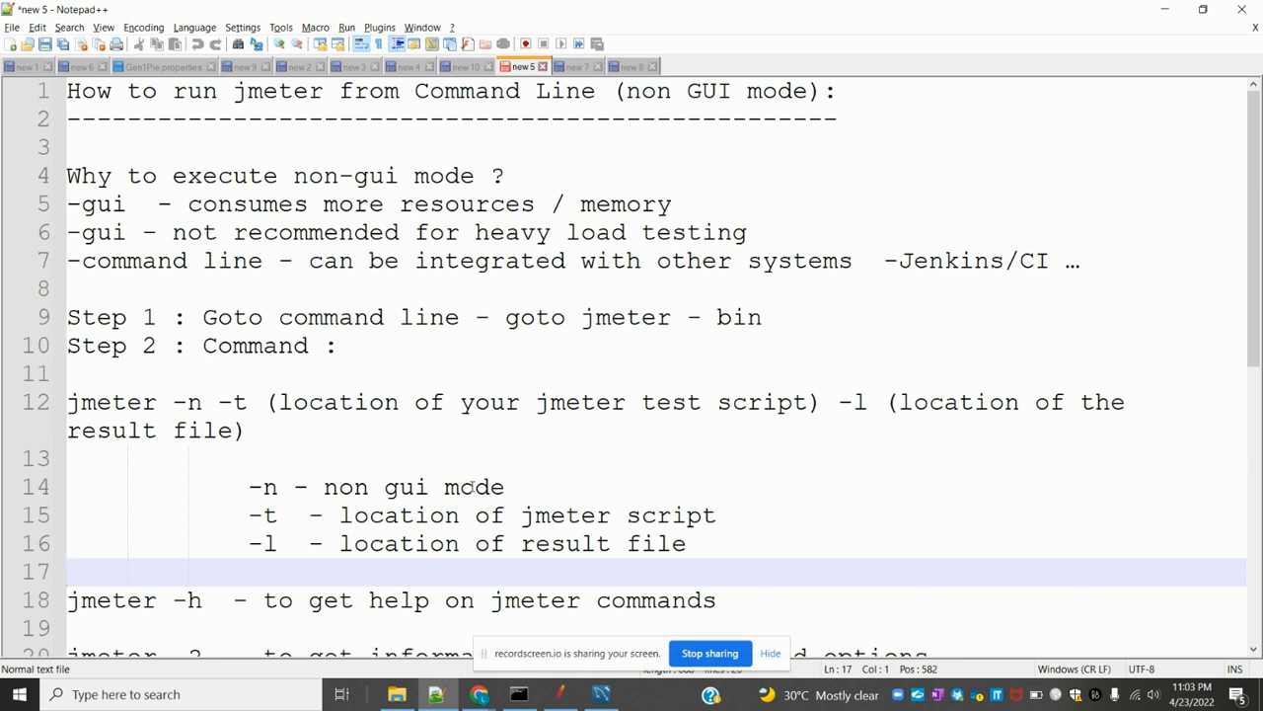
{"action": "mouse_move", "coordinate": [663, 244]}
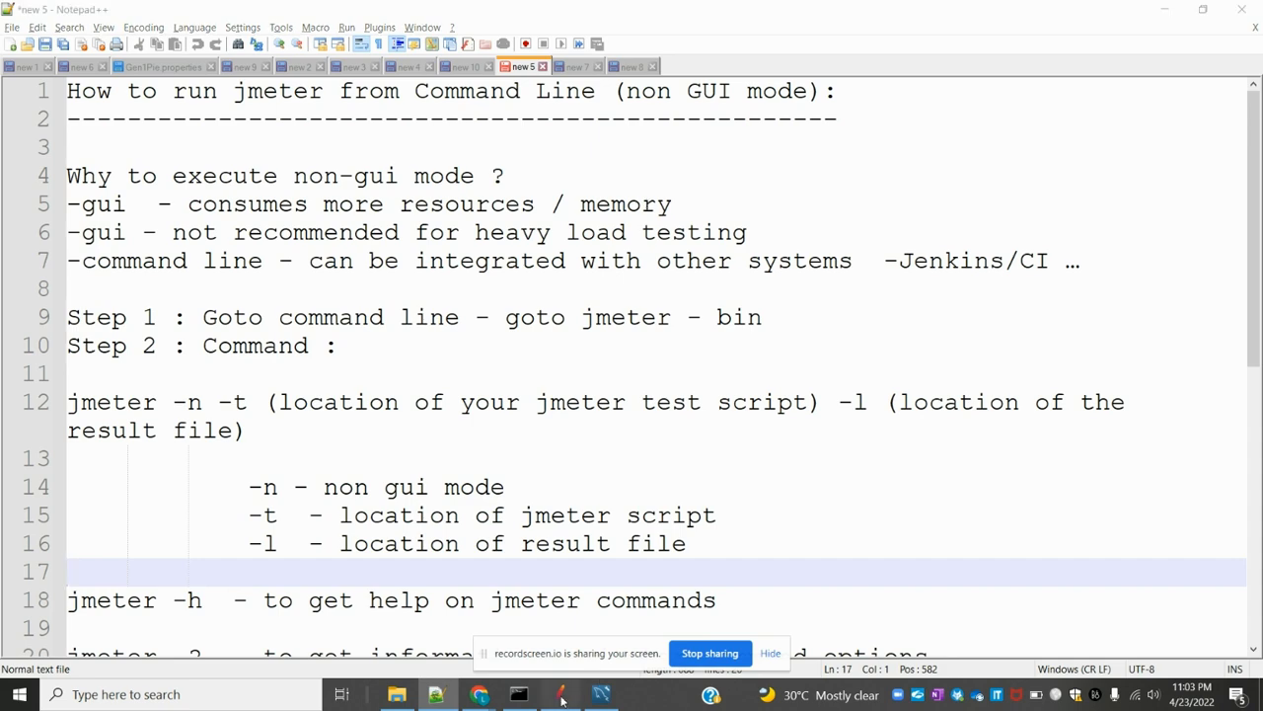
- Show the apache-jmeter-5.4.3 bin folder in Explorer, then bring the JMeter window forward
{"action": "left_click", "coordinate": [561, 695]}
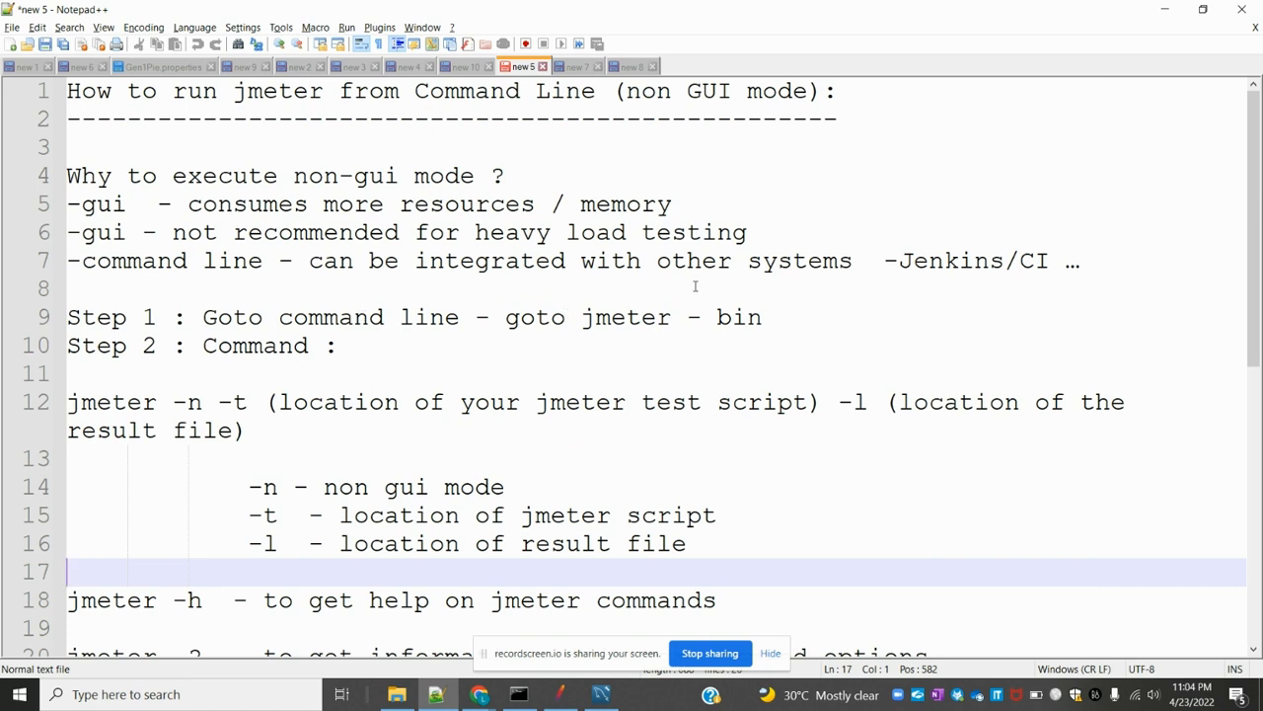
{"action": "mouse_move", "coordinate": [896, 300]}
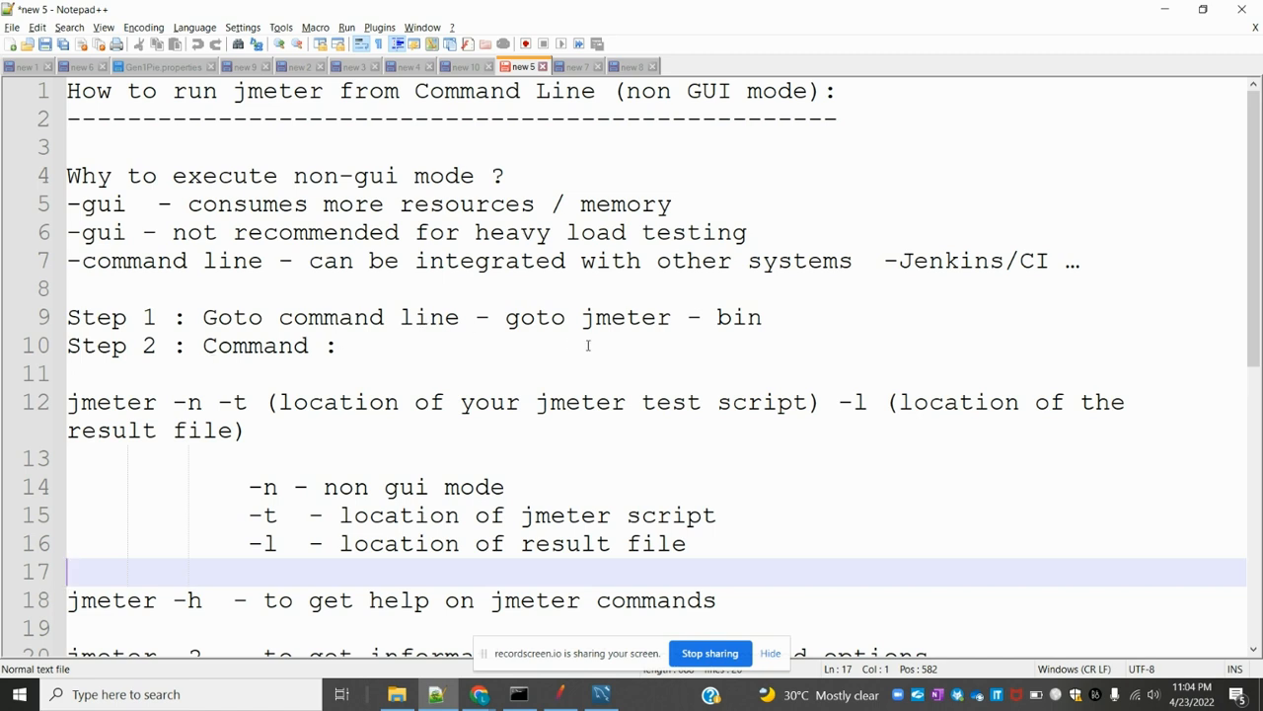
{"action": "mouse_move", "coordinate": [521, 489]}
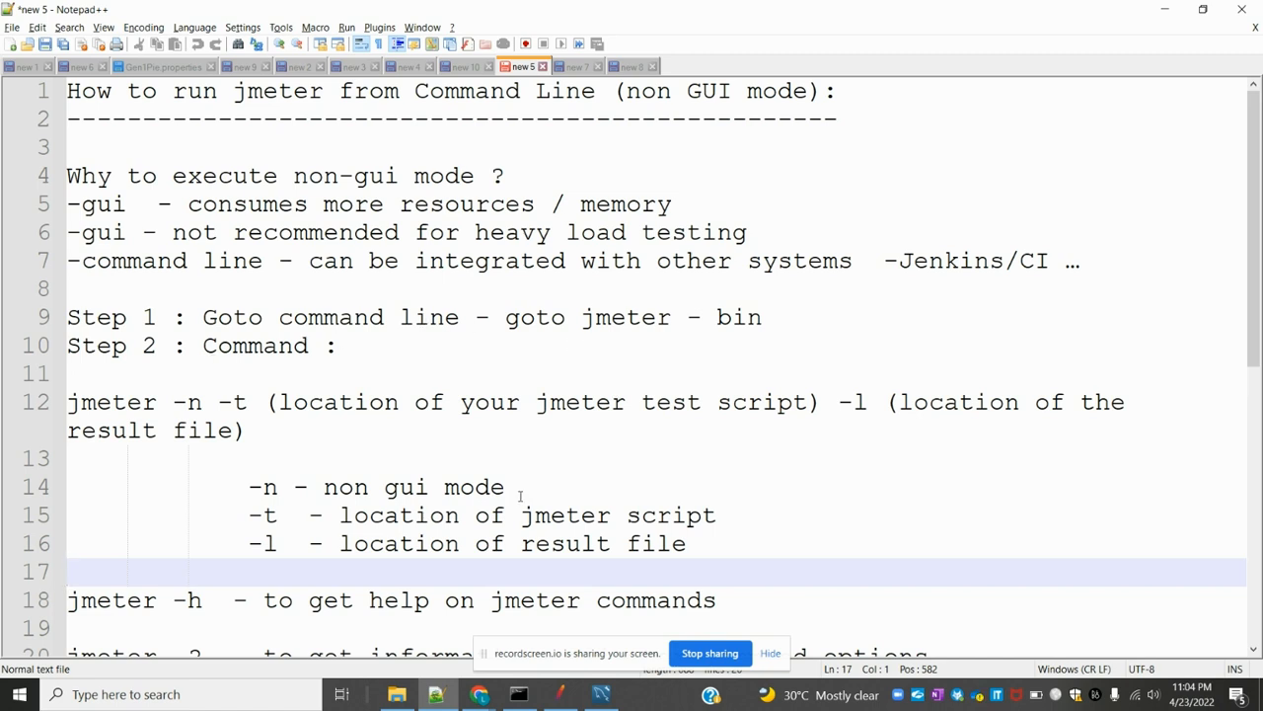
{"action": "left_click", "coordinate": [397, 695]}
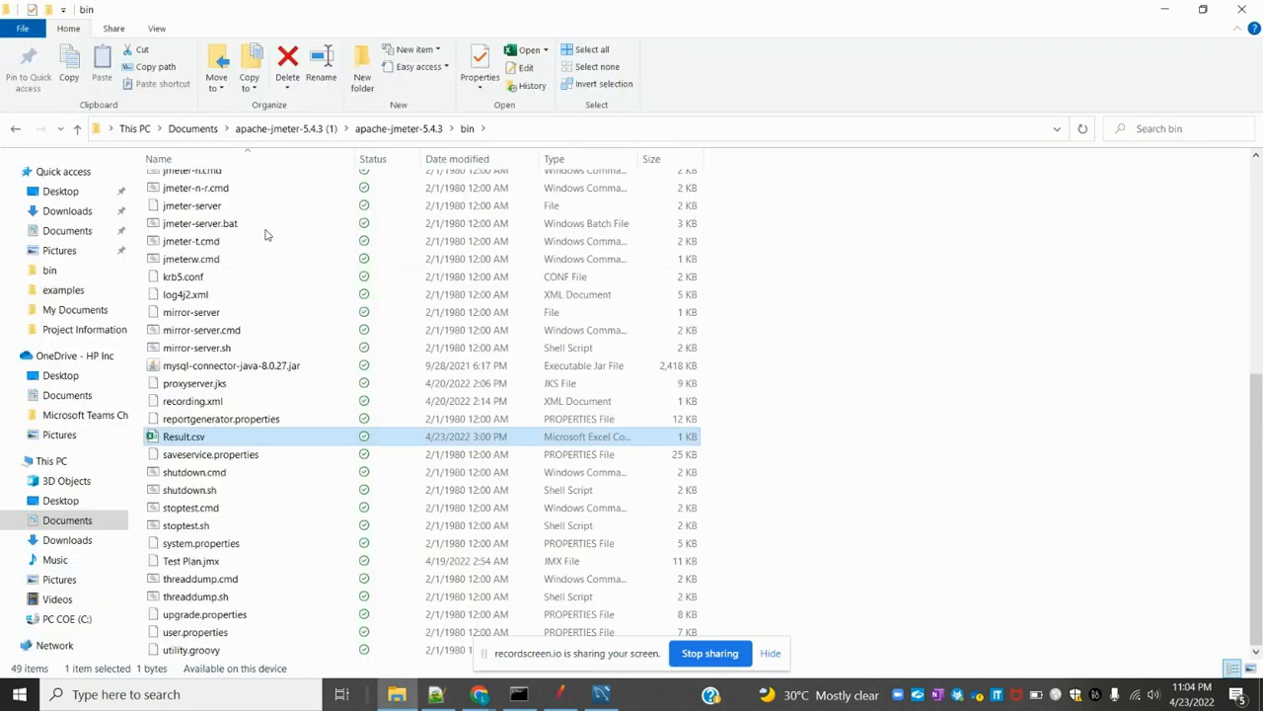
{"action": "mouse_move", "coordinate": [512, 134]}
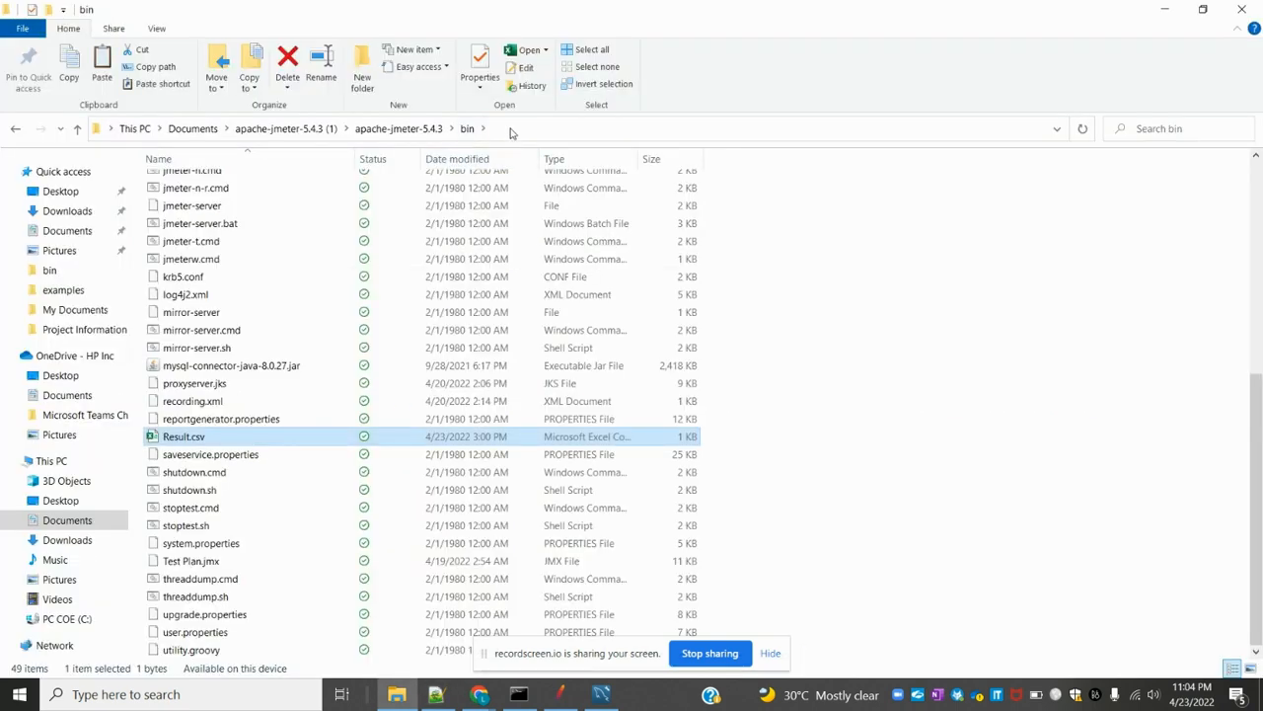
{"action": "left_click", "coordinate": [513, 128]}
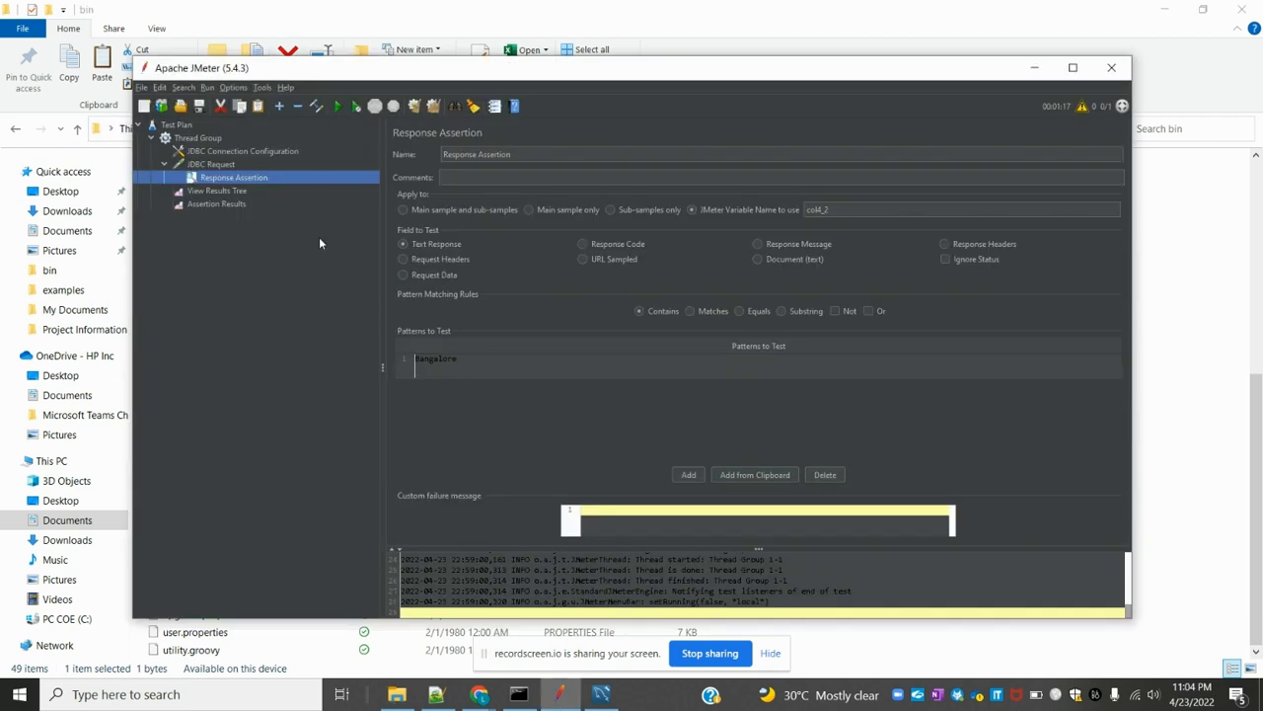
- Start a fresh unsaved test plan and add a Thread Group, ready for an HTTP Request sampler
{"action": "left_click", "coordinate": [144, 106]}
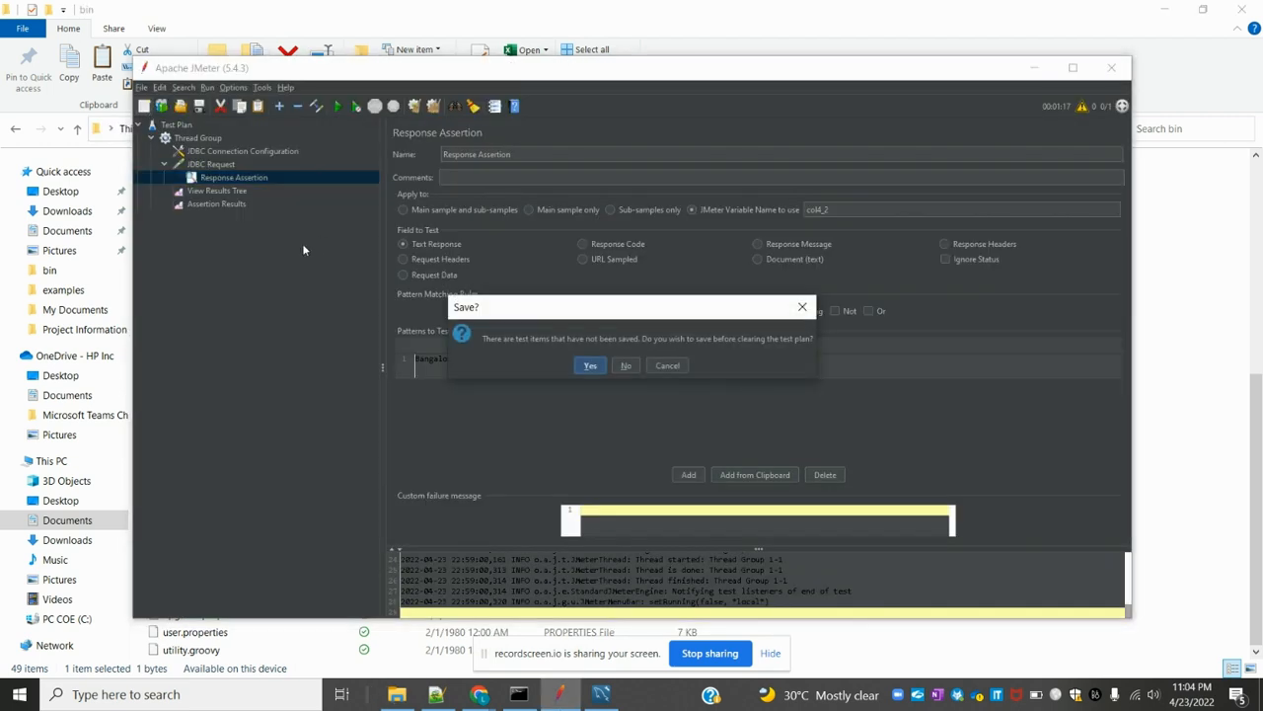
{"action": "left_click", "coordinate": [623, 365]}
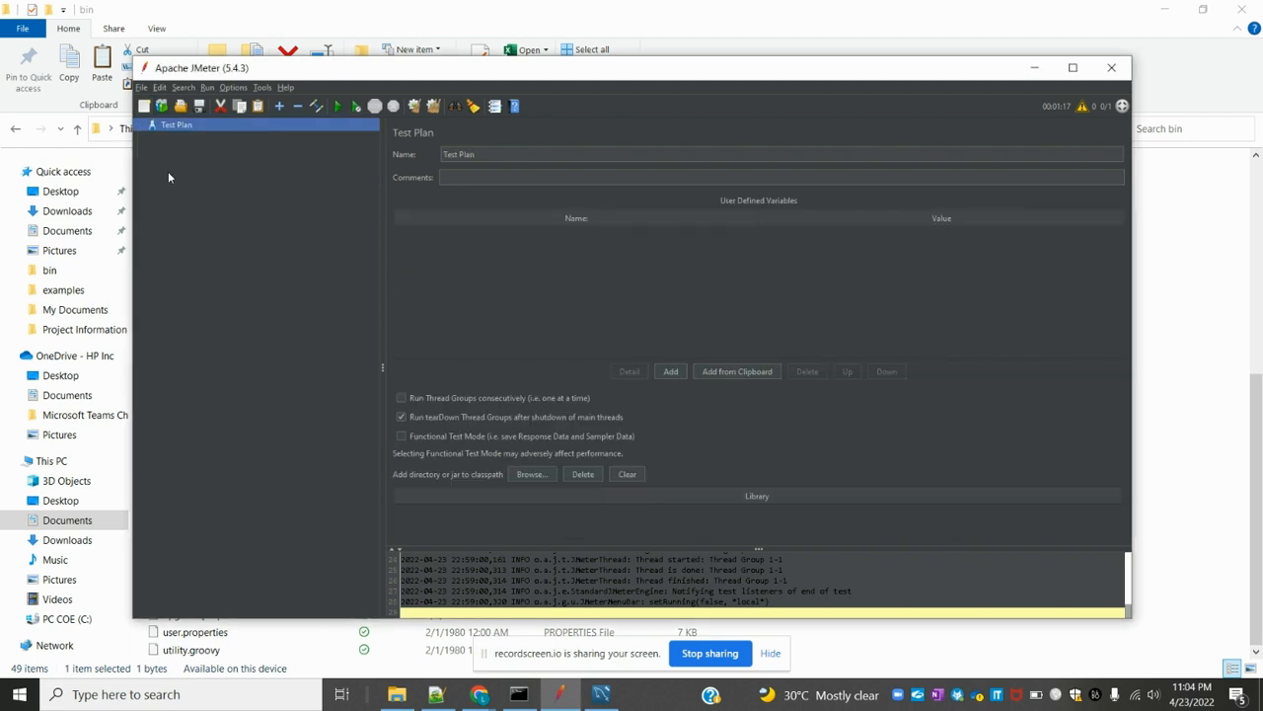
{"action": "right_click", "coordinate": [175, 123]}
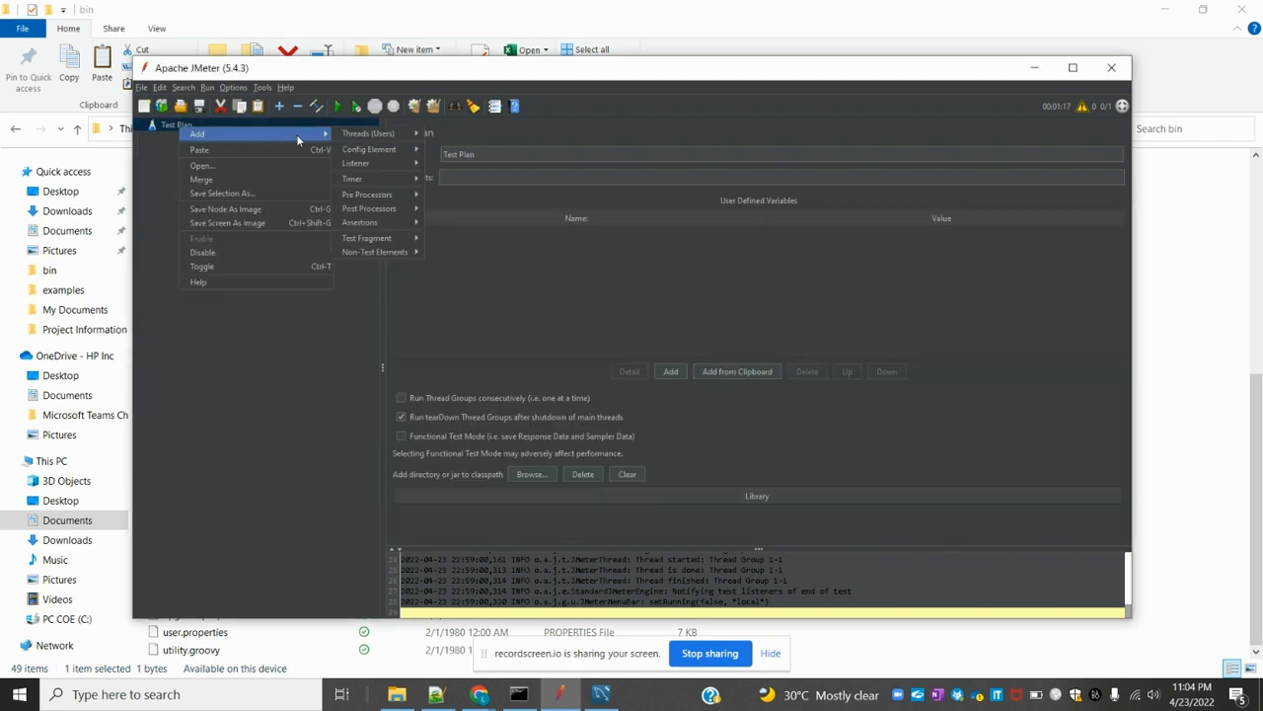
{"action": "left_click", "coordinate": [367, 134]}
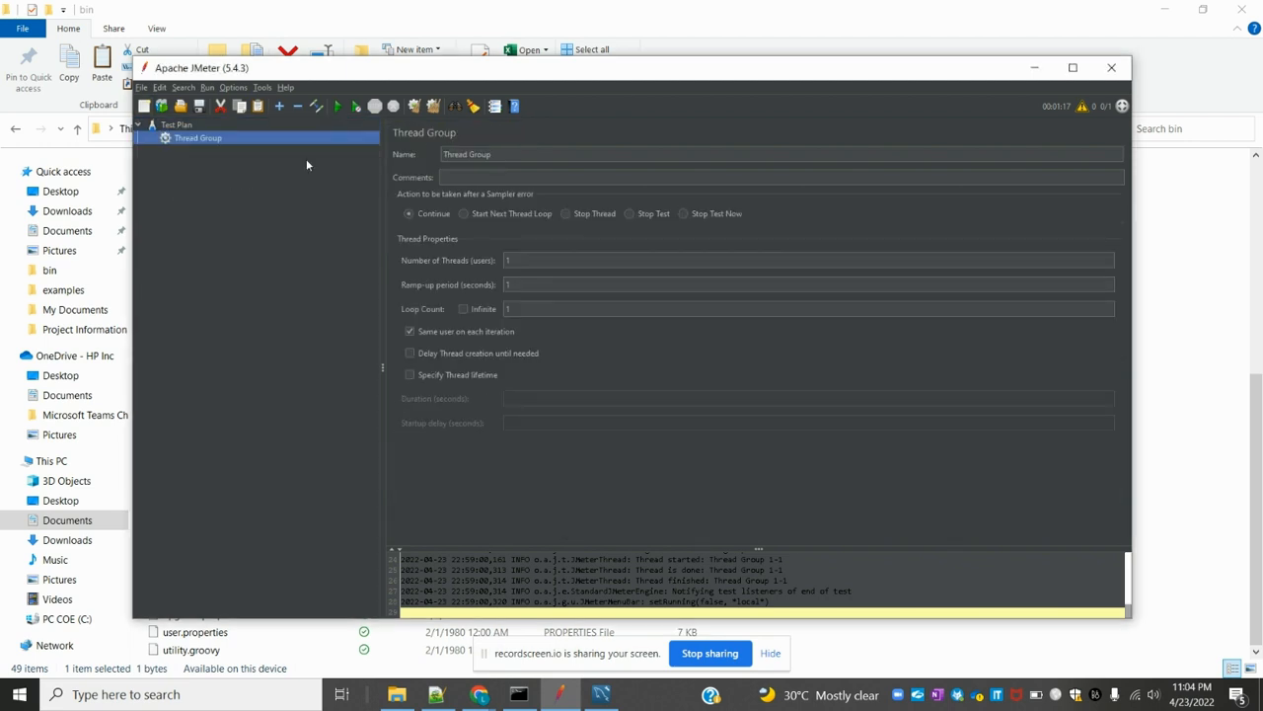
{"action": "right_click", "coordinate": [198, 138]}
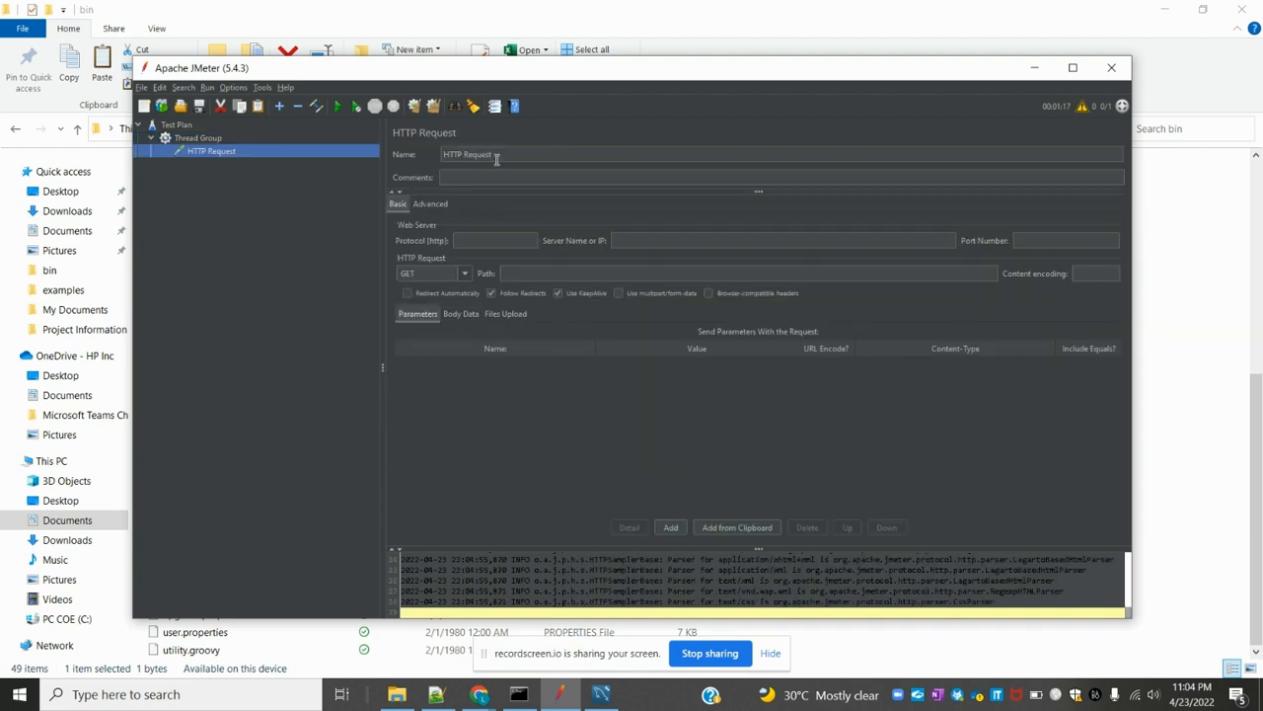
{"action": "mouse_move", "coordinate": [478, 694]}
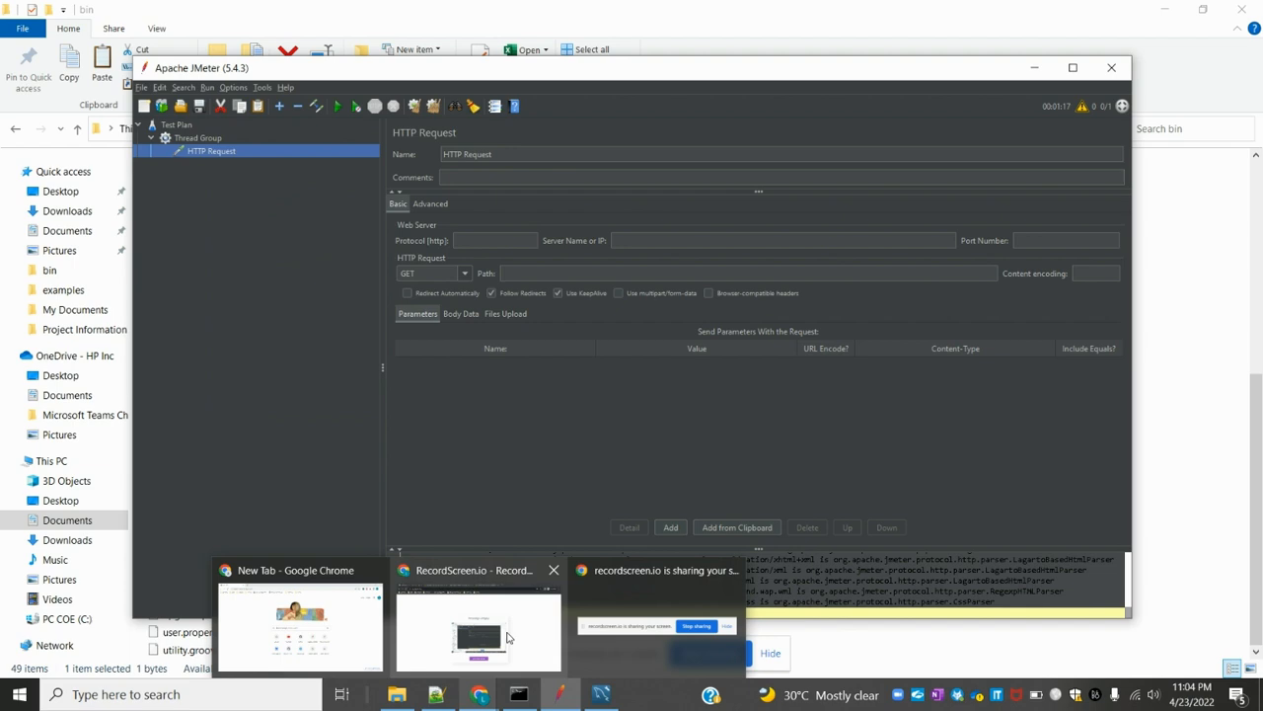
- Fill the HTTP Request with protocol https, server dbschema.com and path /jdbc-driver/MySql.html
{"action": "left_click", "coordinate": [478, 632]}
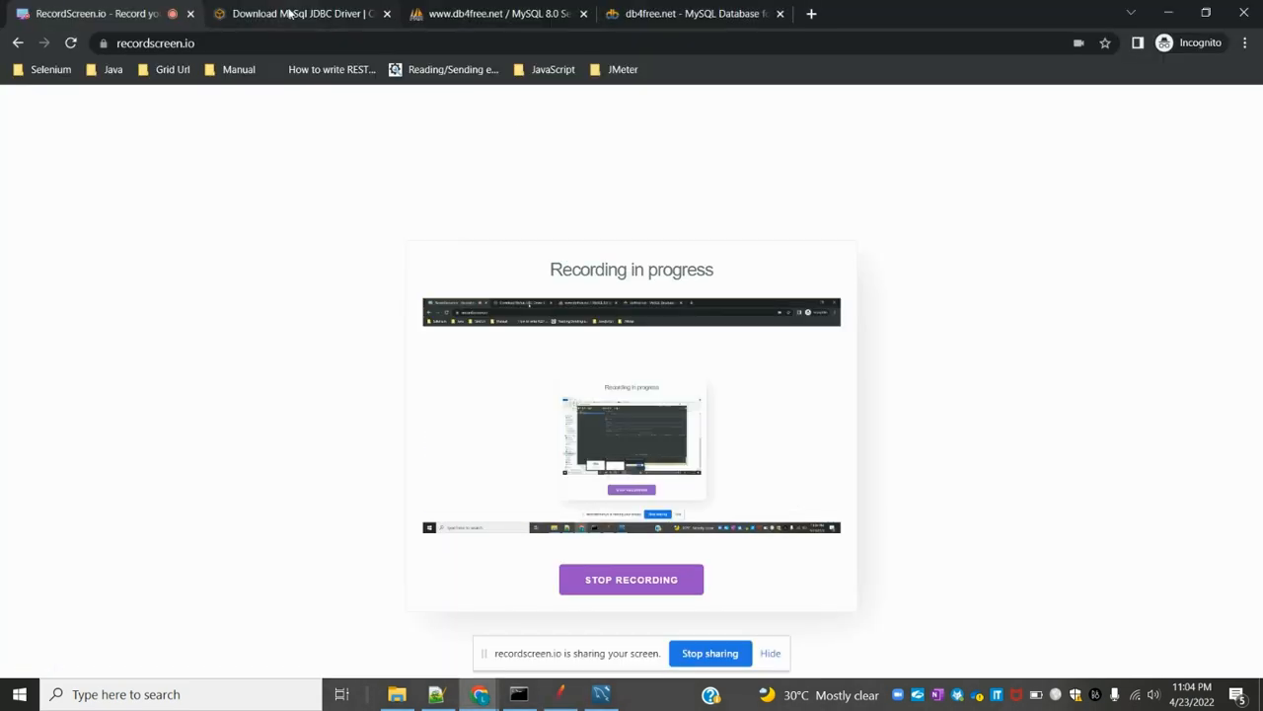
{"action": "left_click", "coordinate": [296, 12]}
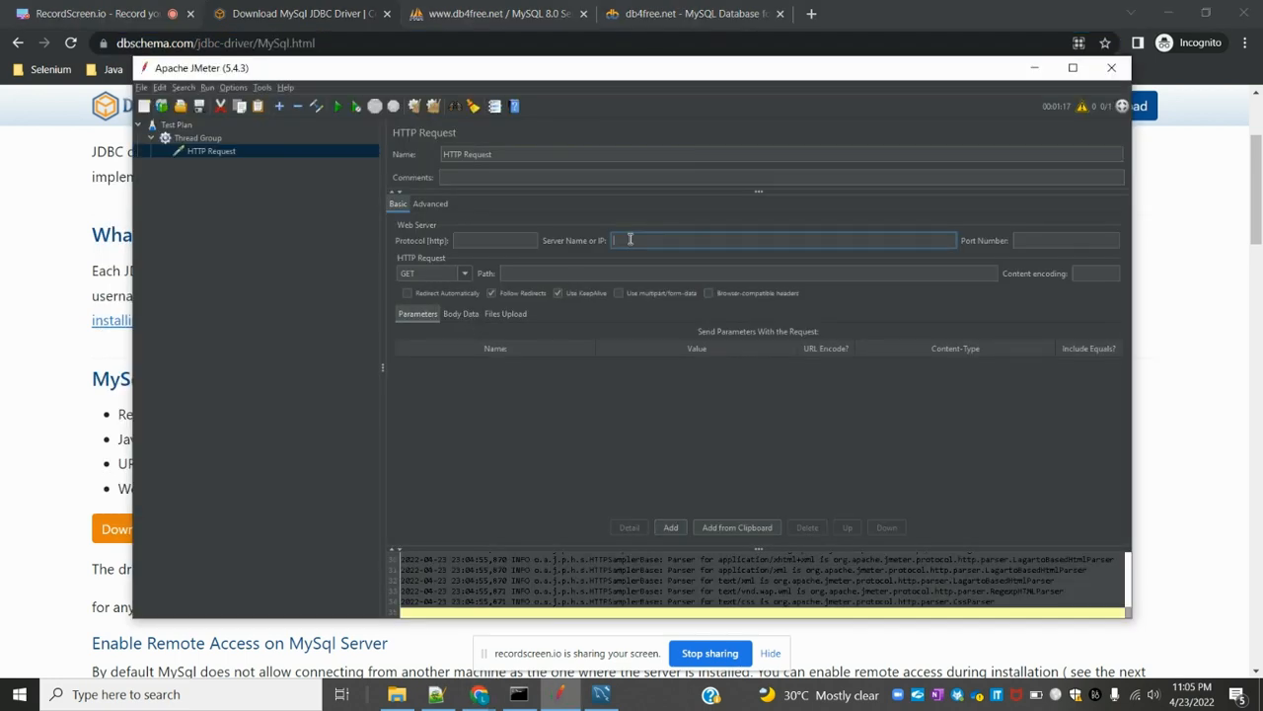
{"action": "type", "text": "https://dbschema.com/jdbc-driver/MySql.html"}
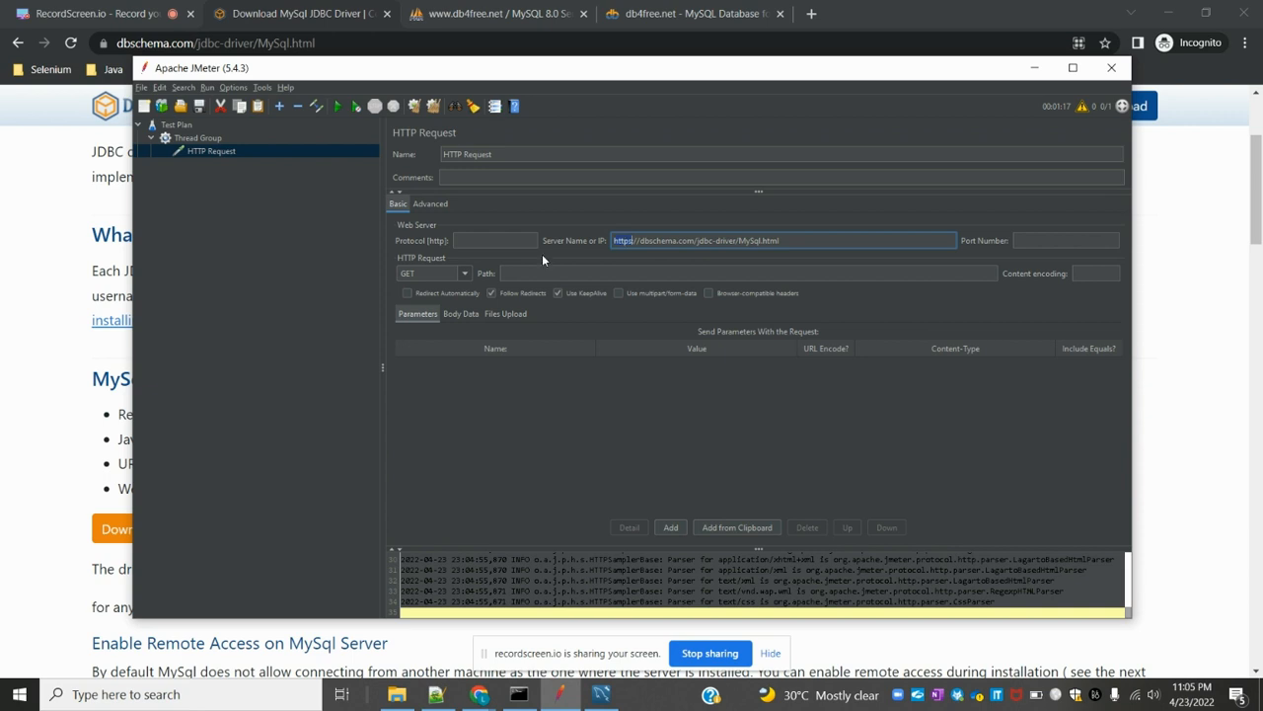
{"action": "type", "text": "https"}
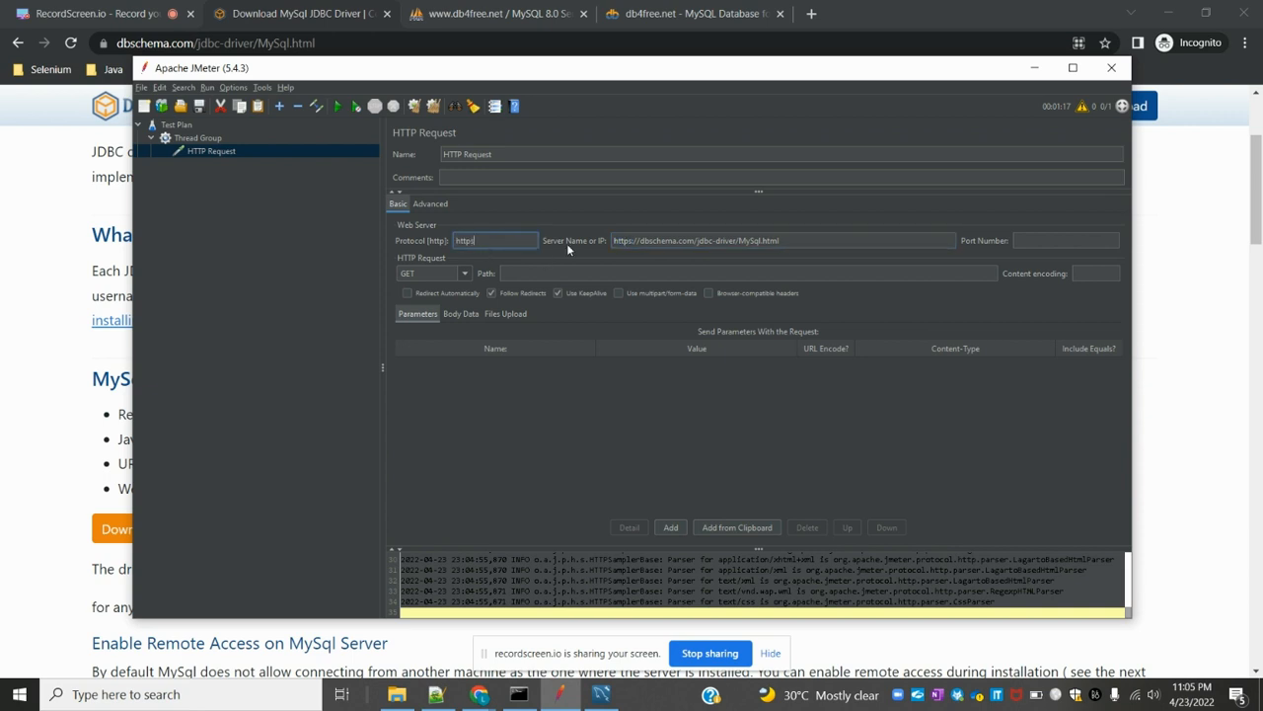
{"action": "left_click", "coordinate": [782, 241]}
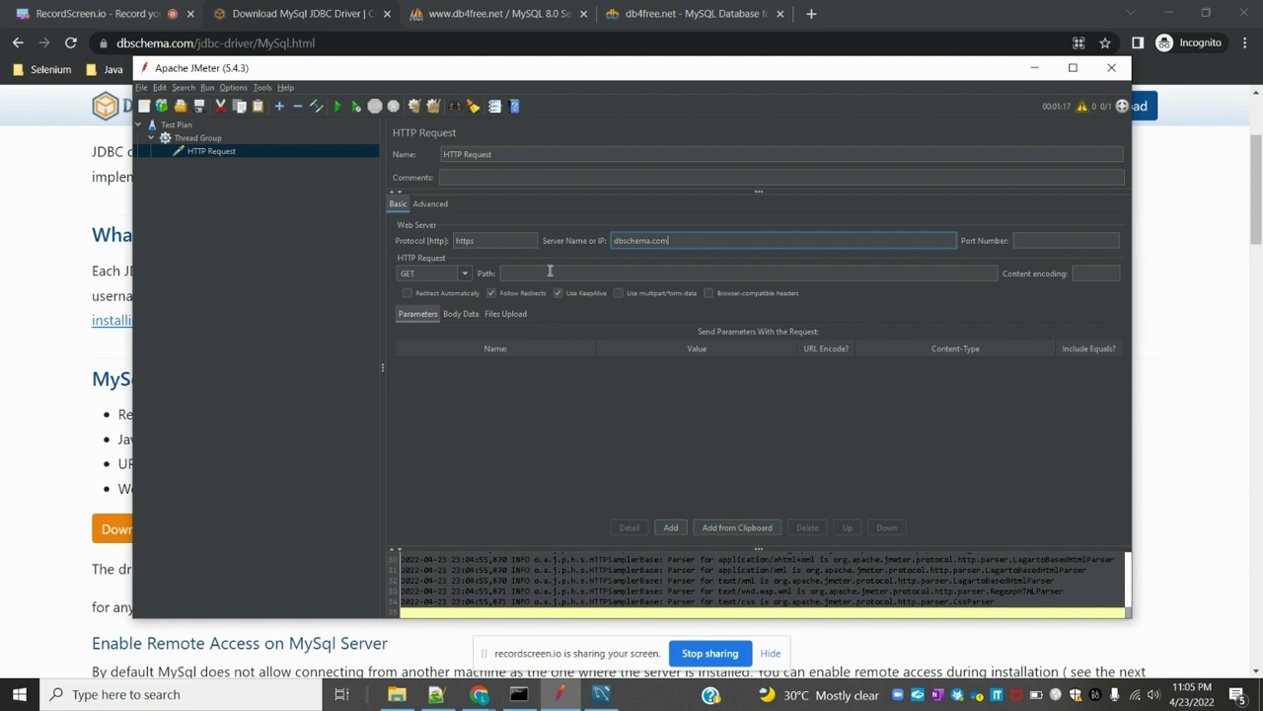
{"action": "type", "text": "/jdbc-driver/MySql.html"}
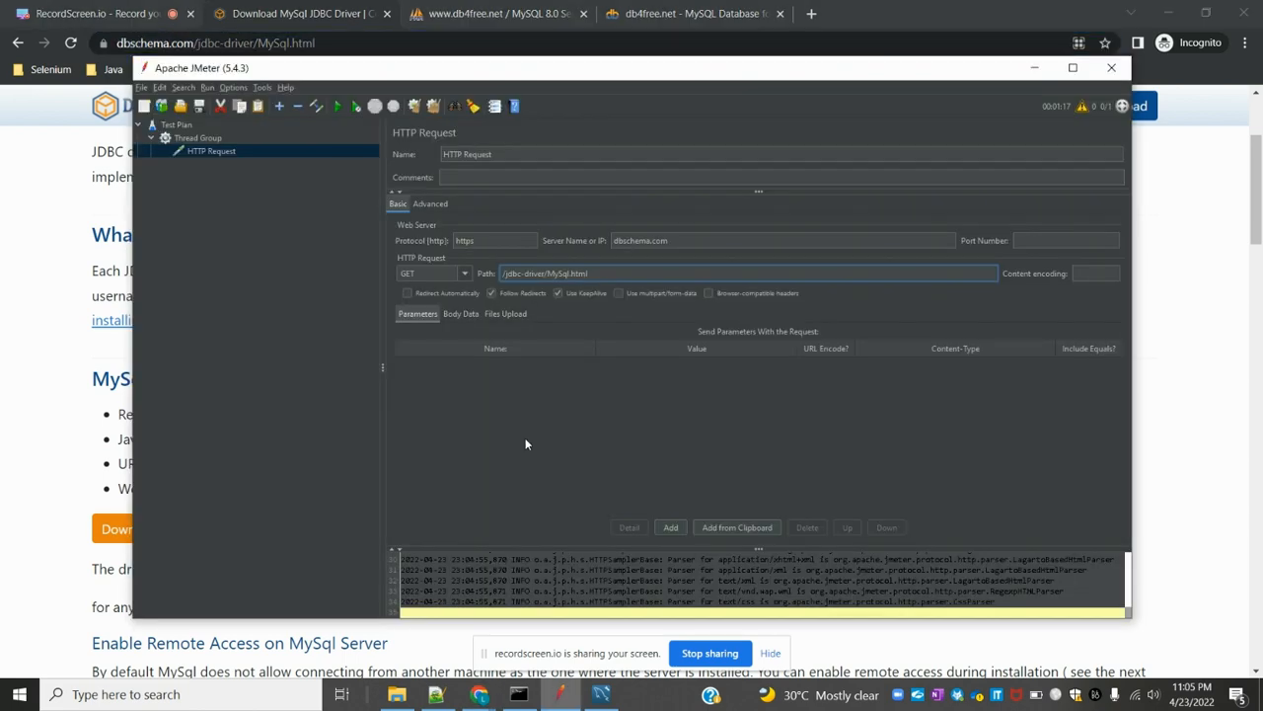
{"action": "mouse_move", "coordinate": [318, 245]}
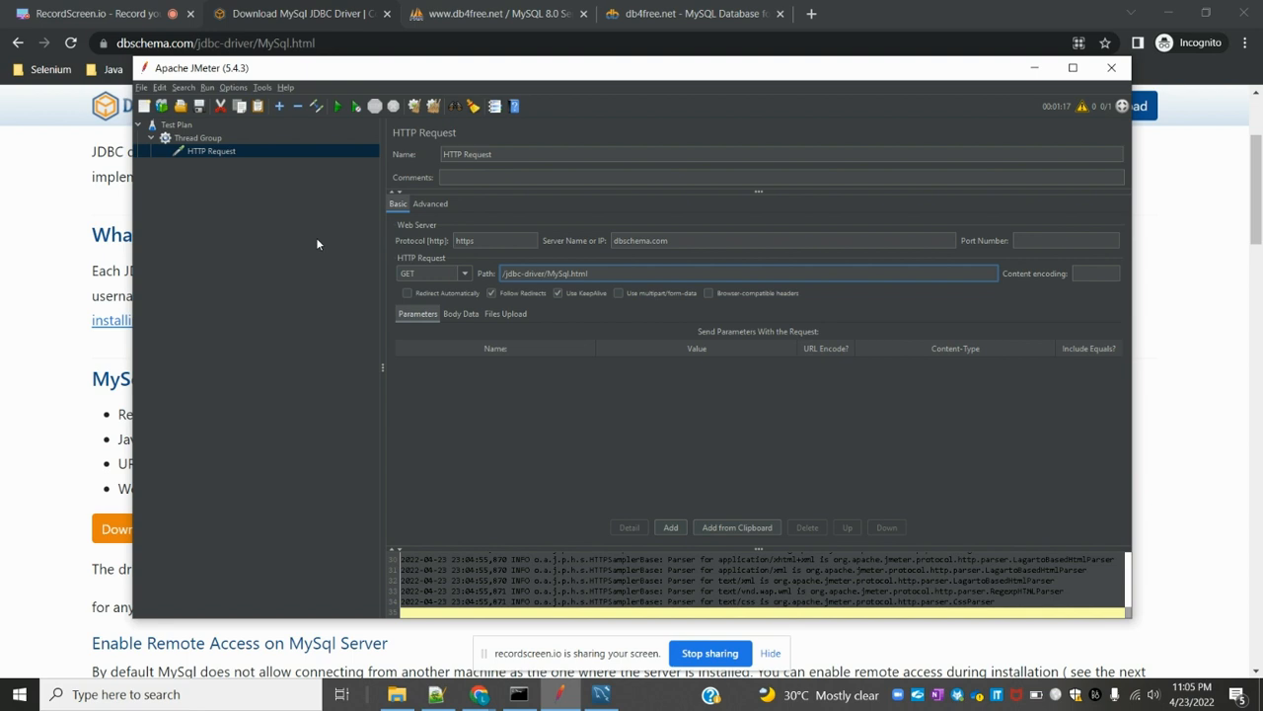
- Add a View Results Tree listener and run the plan to see the 200 OK HTTP result
{"action": "right_click", "coordinate": [198, 138]}
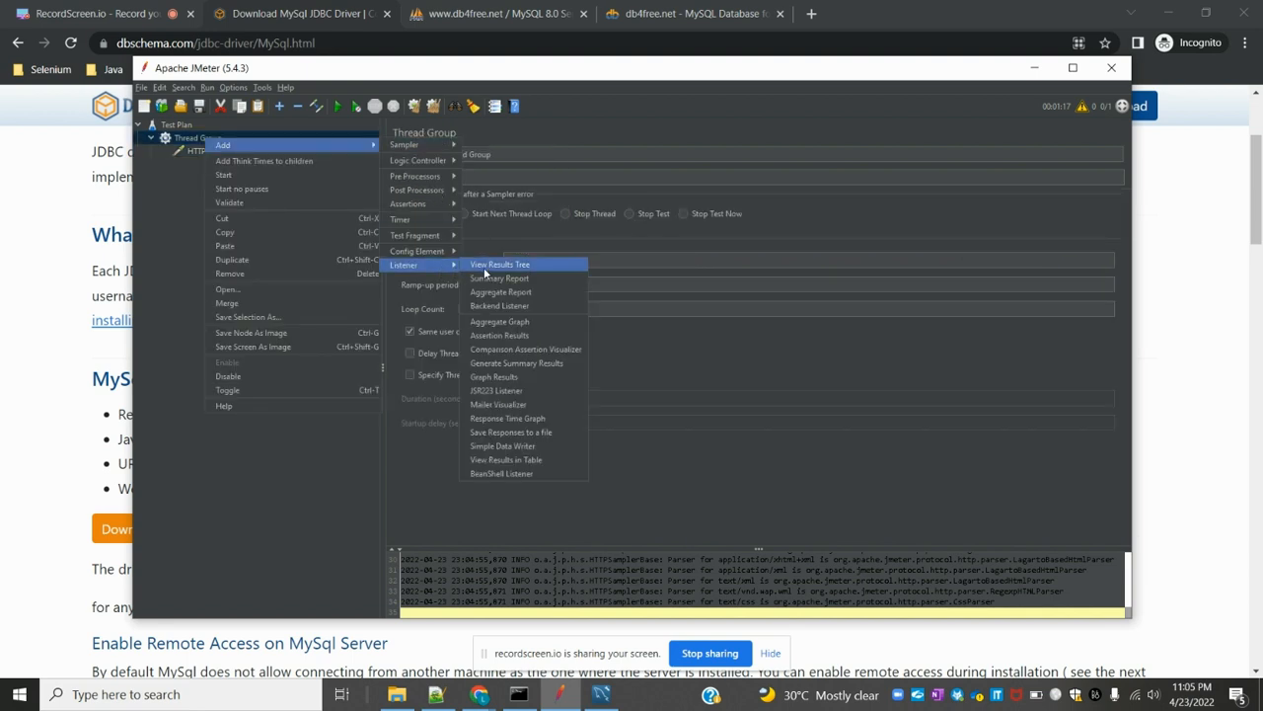
{"action": "left_click", "coordinate": [500, 265]}
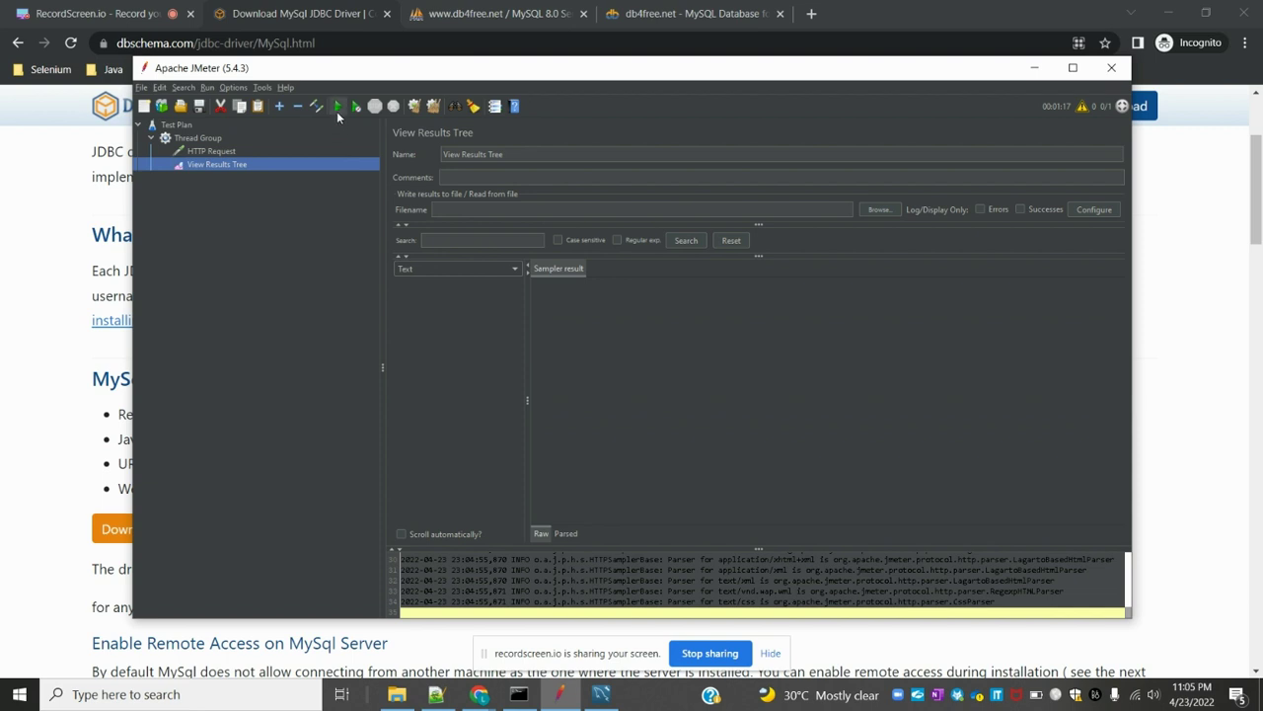
{"action": "left_click", "coordinate": [337, 107]}
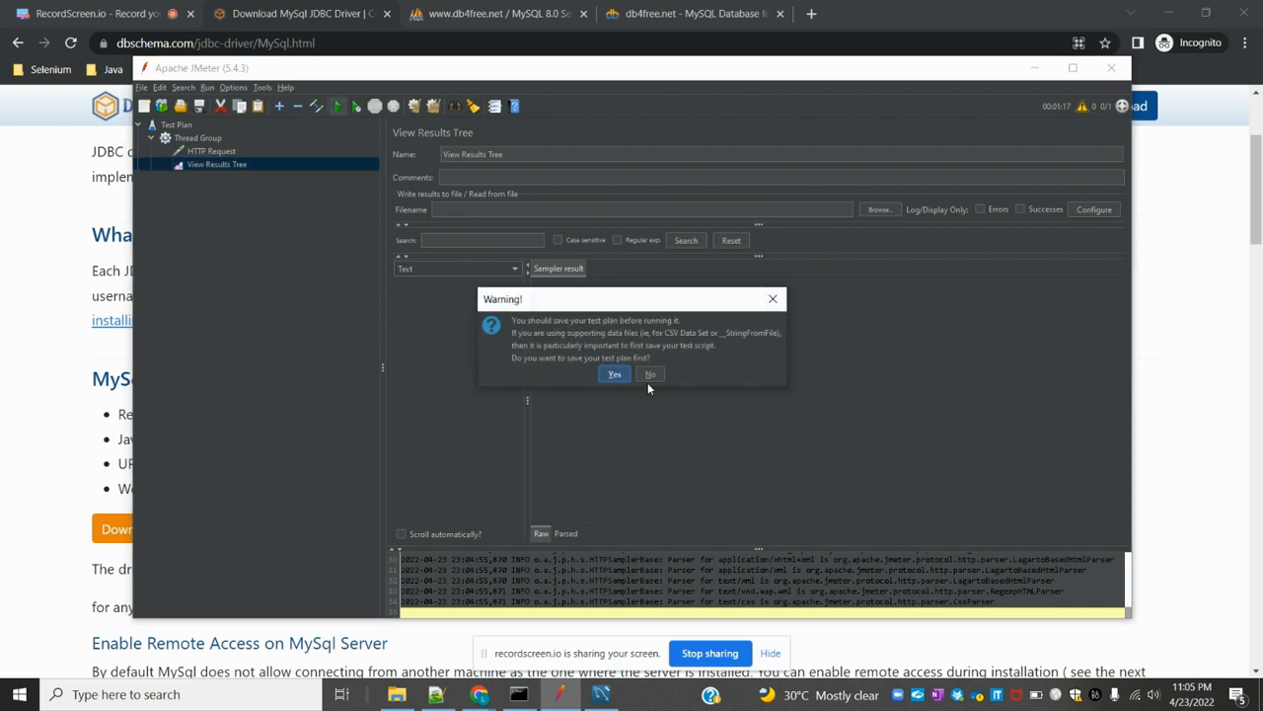
{"action": "left_click", "coordinate": [649, 375]}
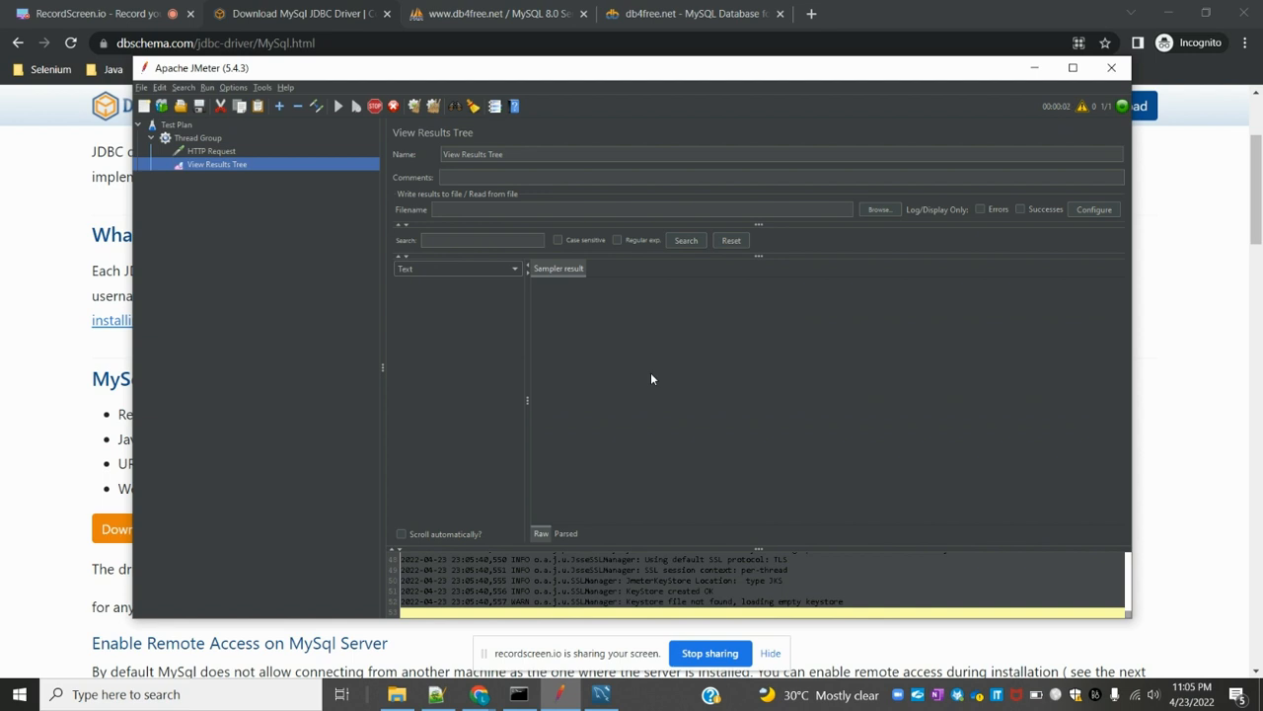
{"action": "left_click", "coordinate": [338, 106]}
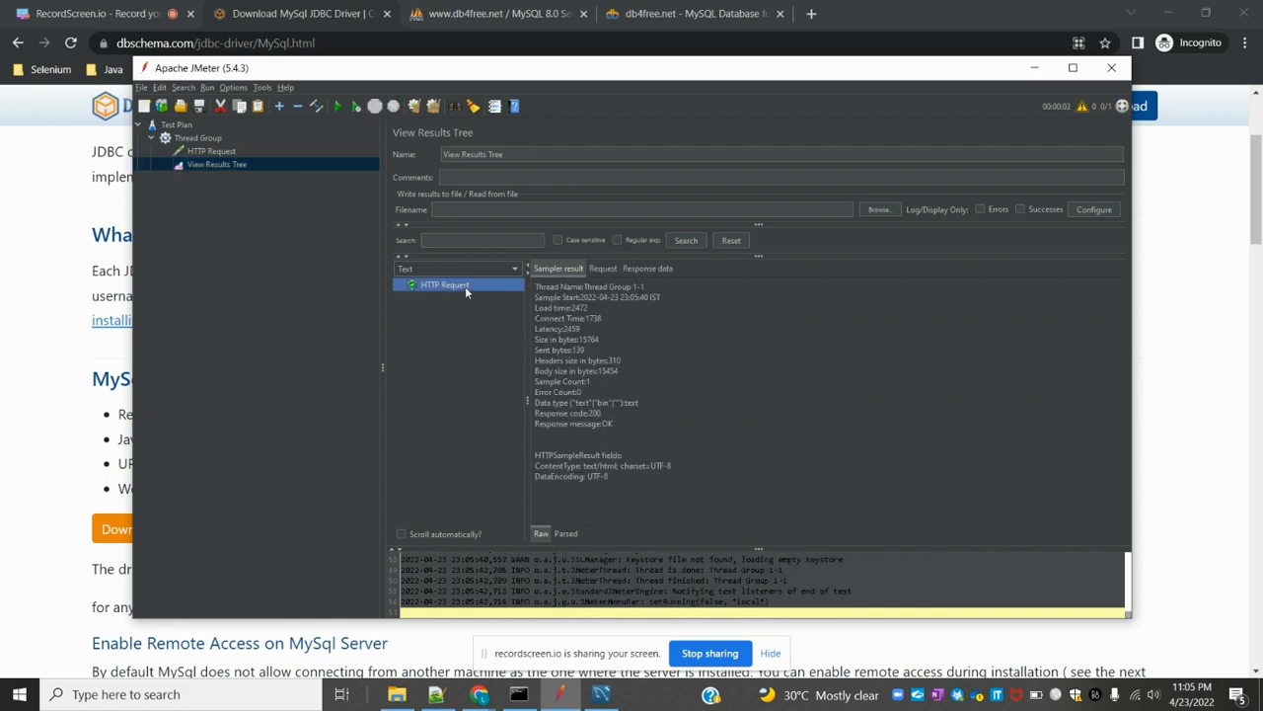
{"action": "mouse_move", "coordinate": [265, 210]}
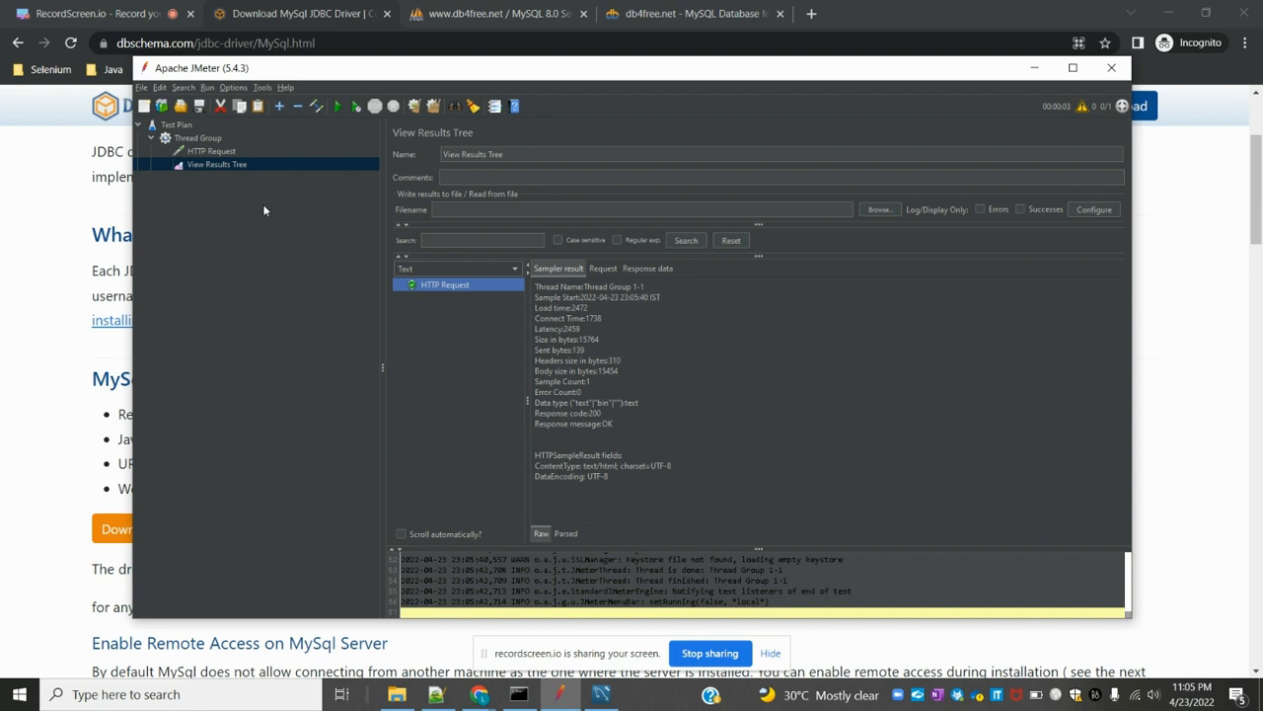
- Remove the View Results Tree listener from the Thread Group
{"action": "right_click", "coordinate": [217, 164]}
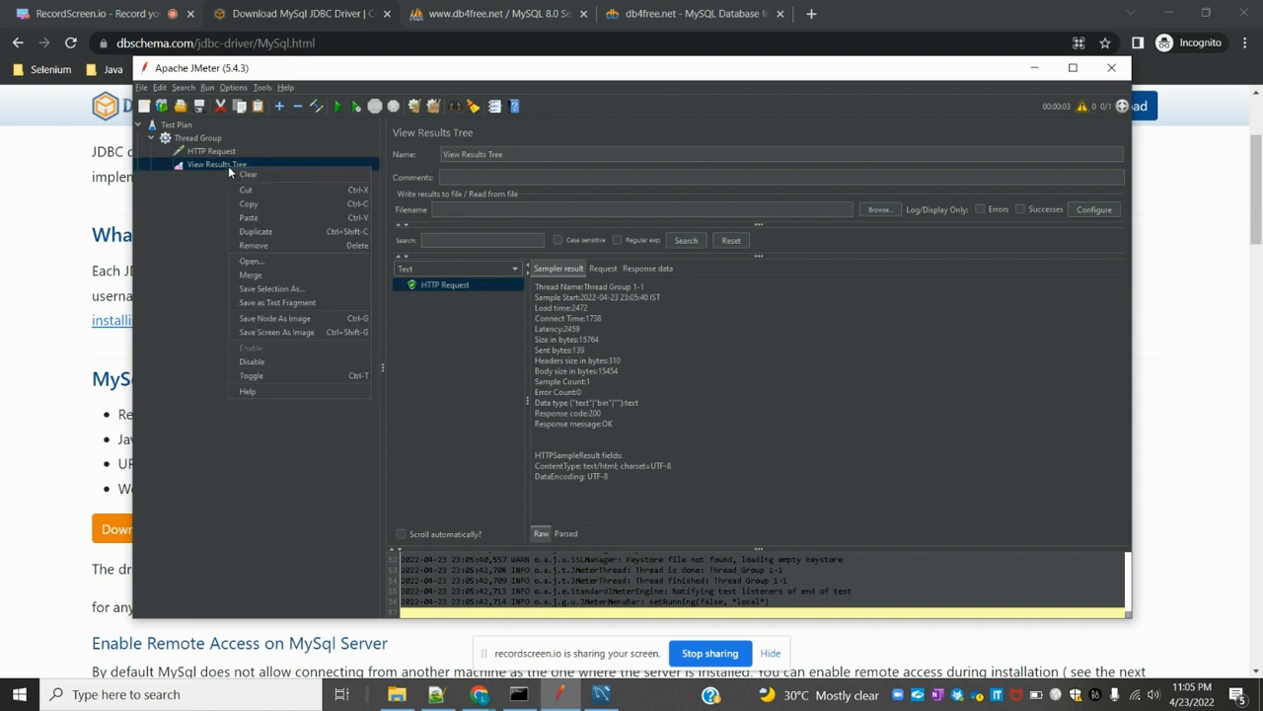
{"action": "left_click", "coordinate": [253, 245]}
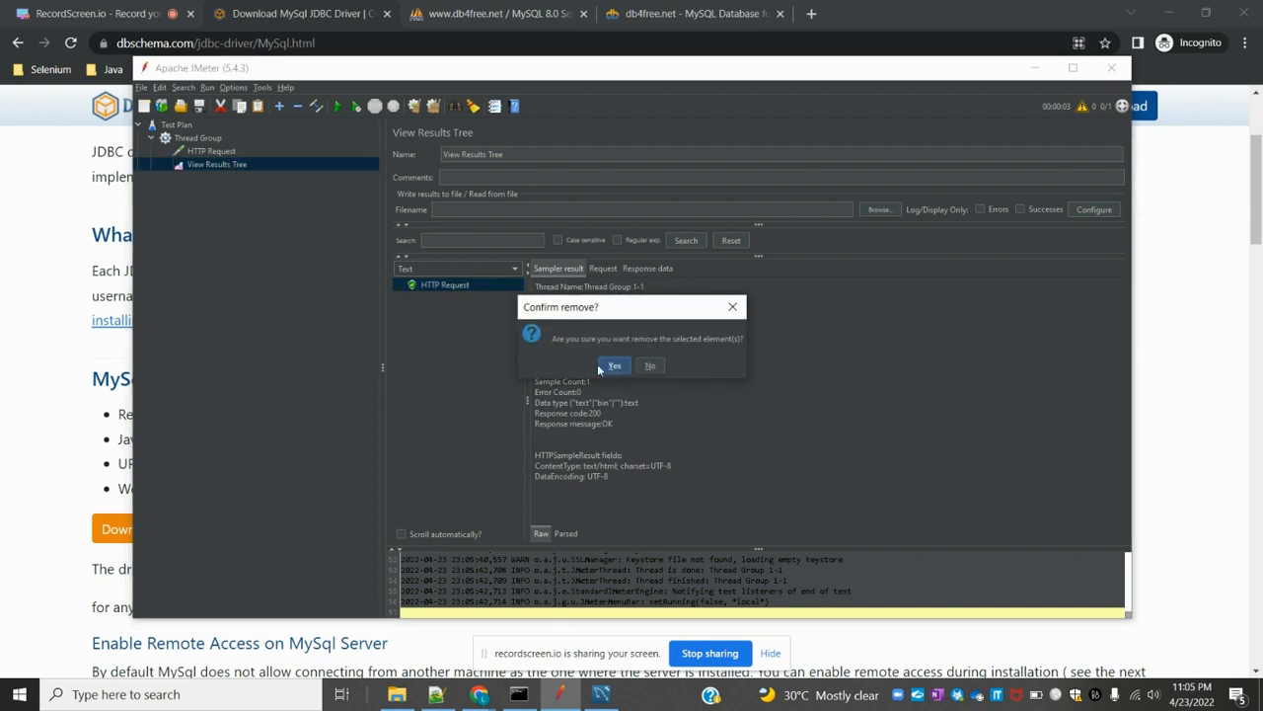
{"action": "left_click", "coordinate": [614, 365]}
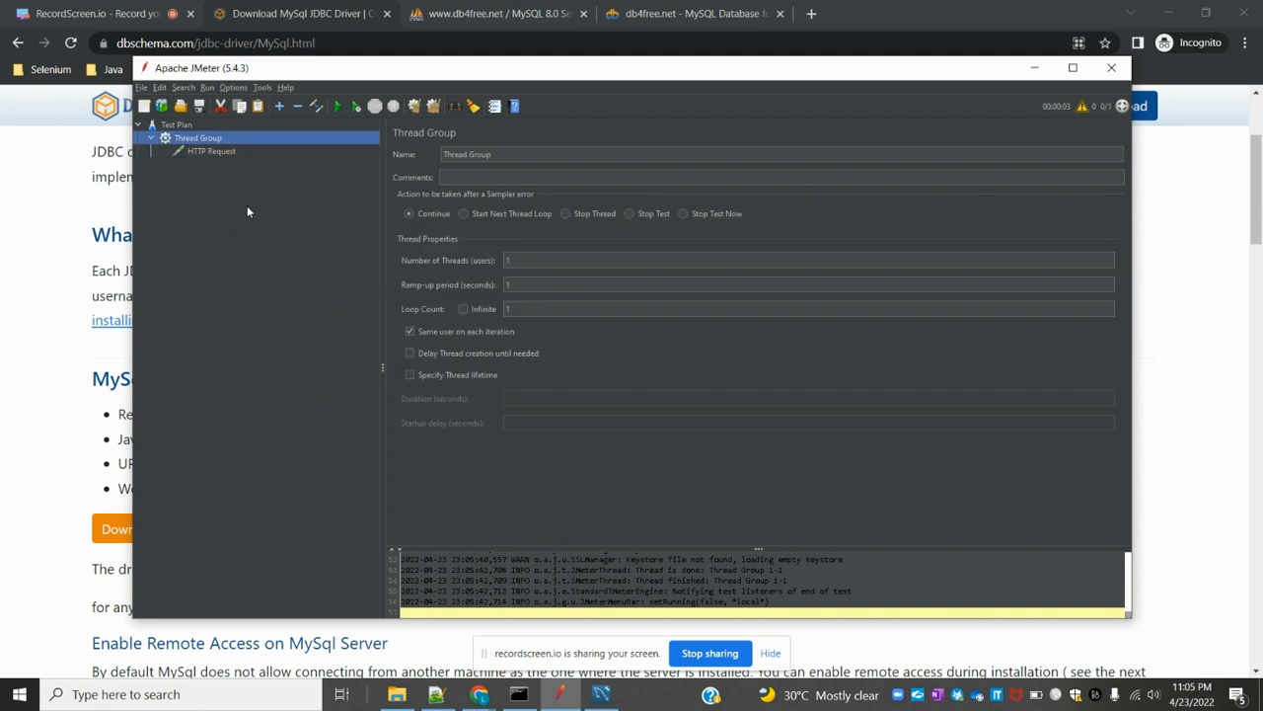
{"action": "mouse_move", "coordinate": [253, 229]}
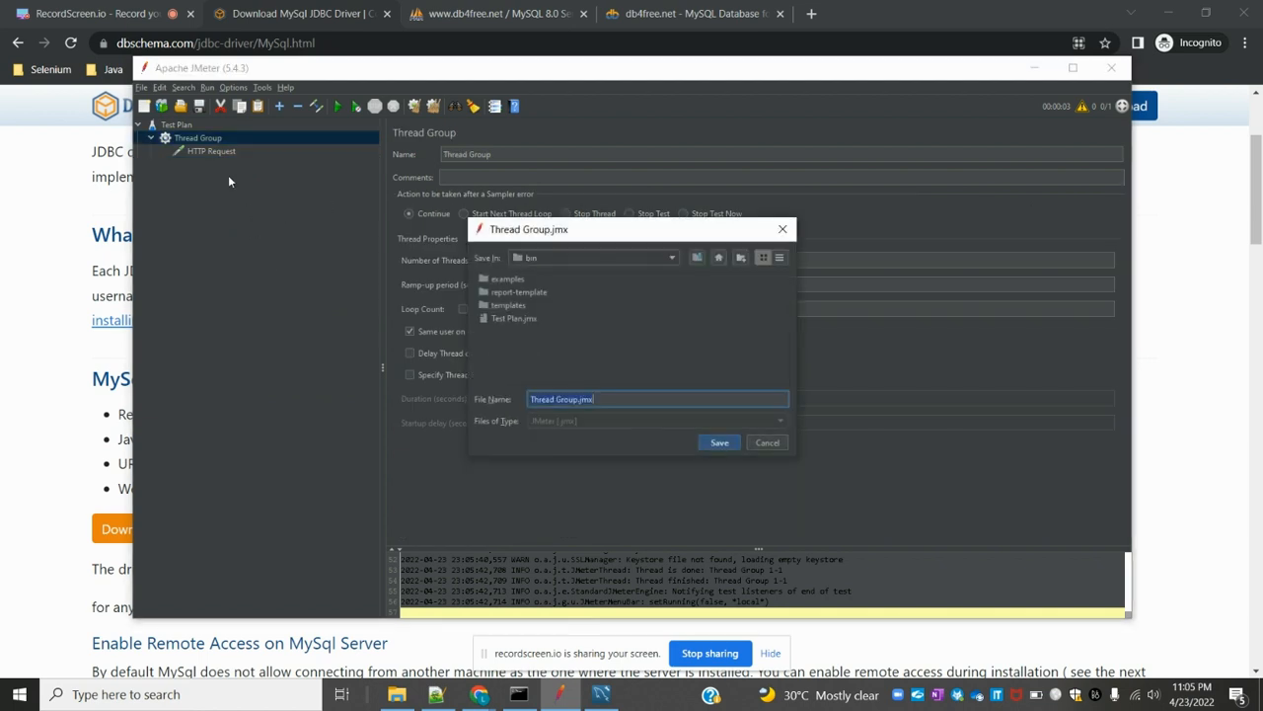
{"action": "mouse_move", "coordinate": [561, 384]}
{"action": "type", "text": "CommandLineScript"}
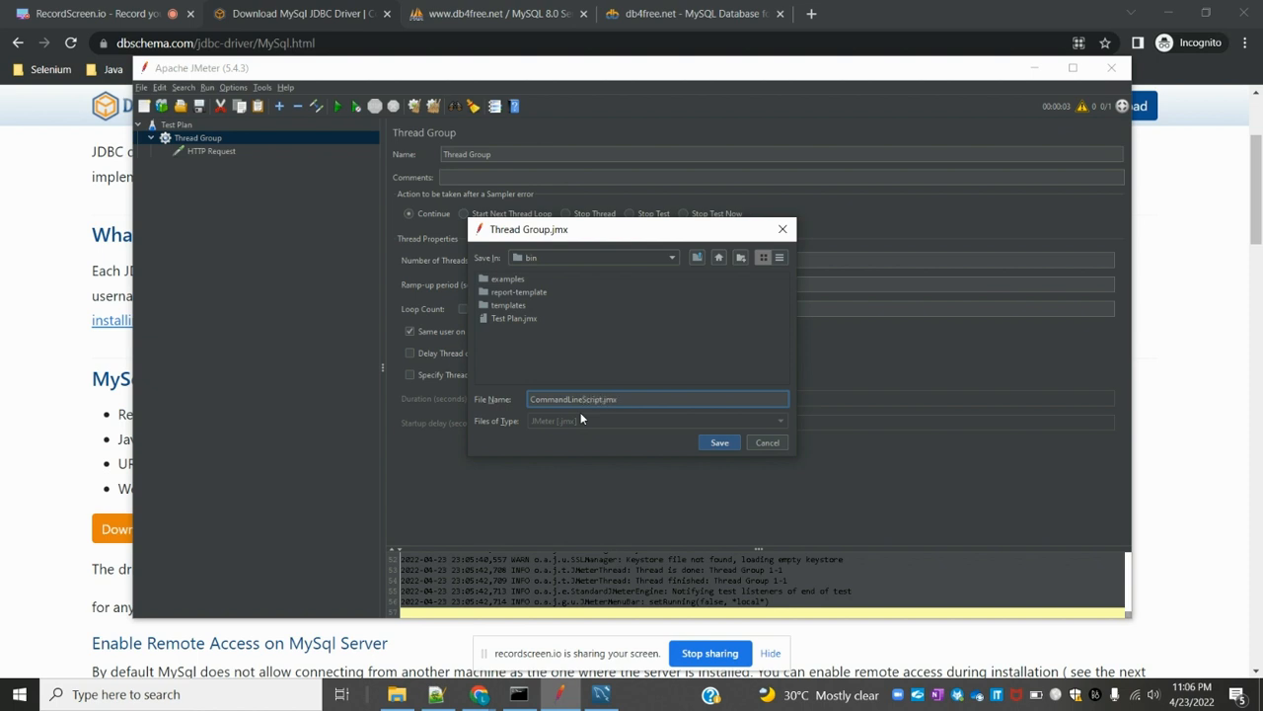
- Save the plan as CommandLineScript.jmx in the bin folder and show that folder in Explorer
{"action": "left_click", "coordinate": [718, 442]}
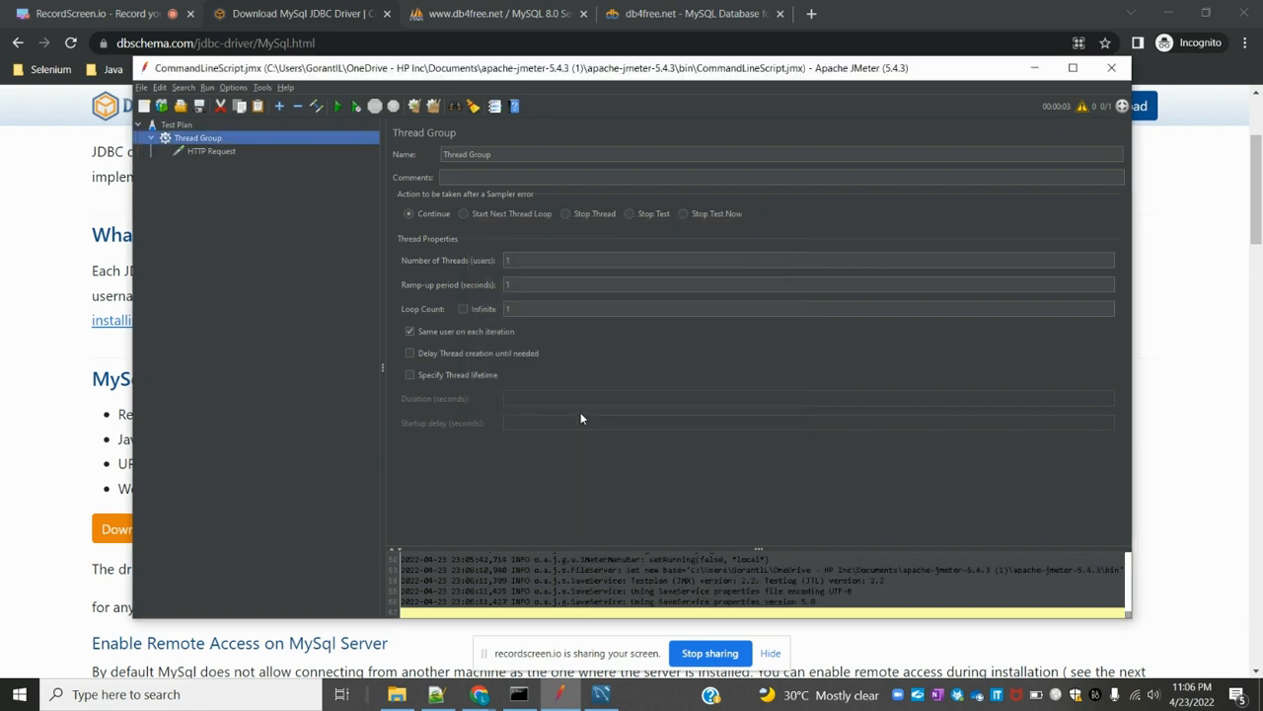
{"action": "left_click", "coordinate": [396, 695]}
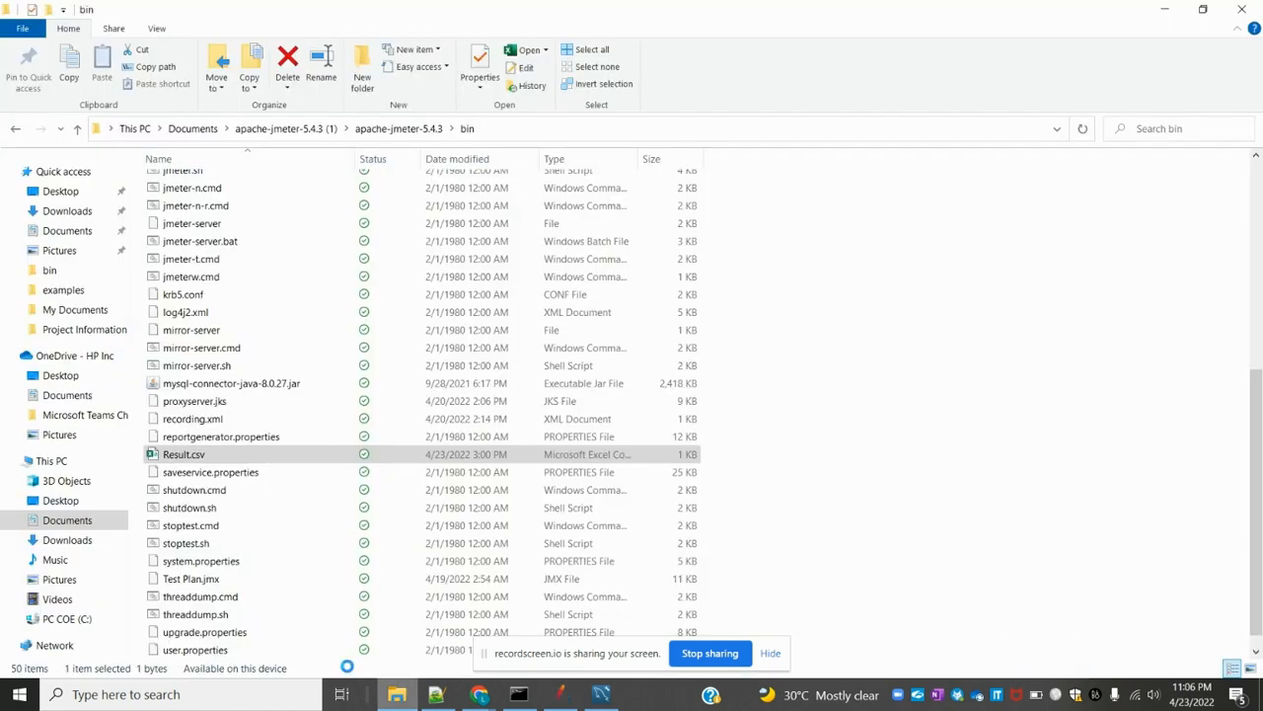
{"action": "left_click", "coordinate": [231, 383]}
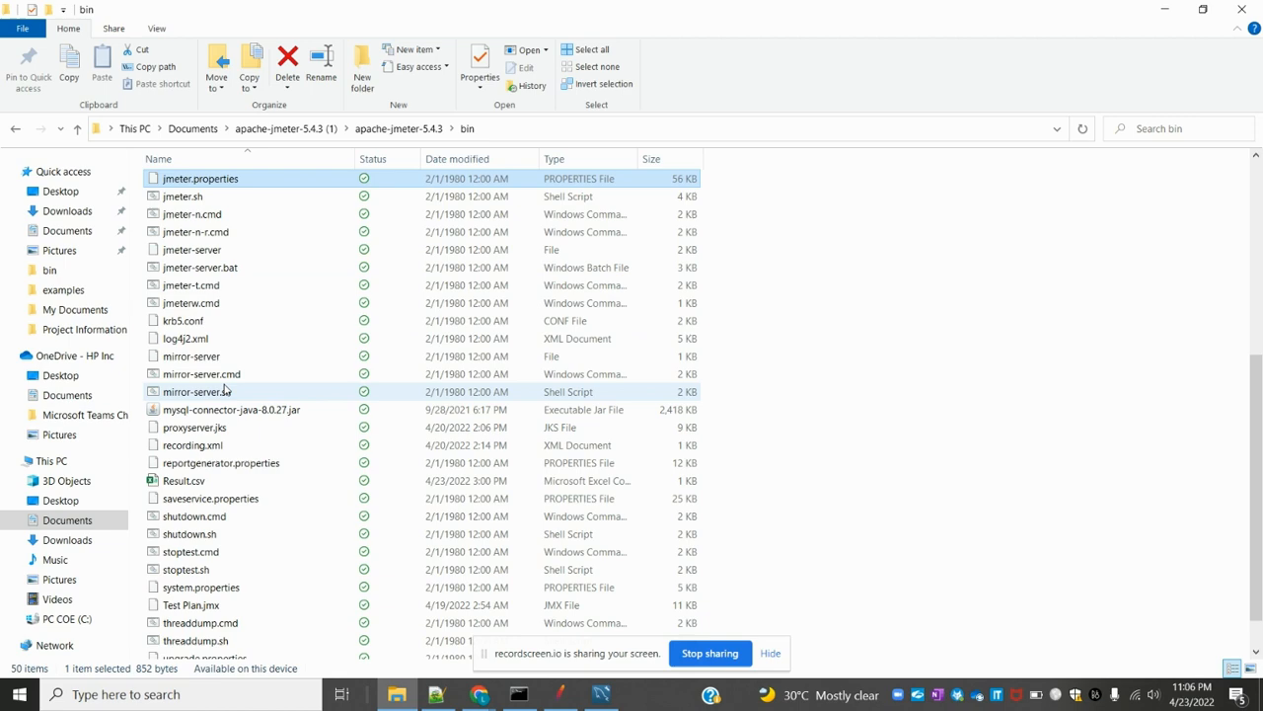
{"action": "scroll", "scroll_direction": "up", "scroll_amount": 3}
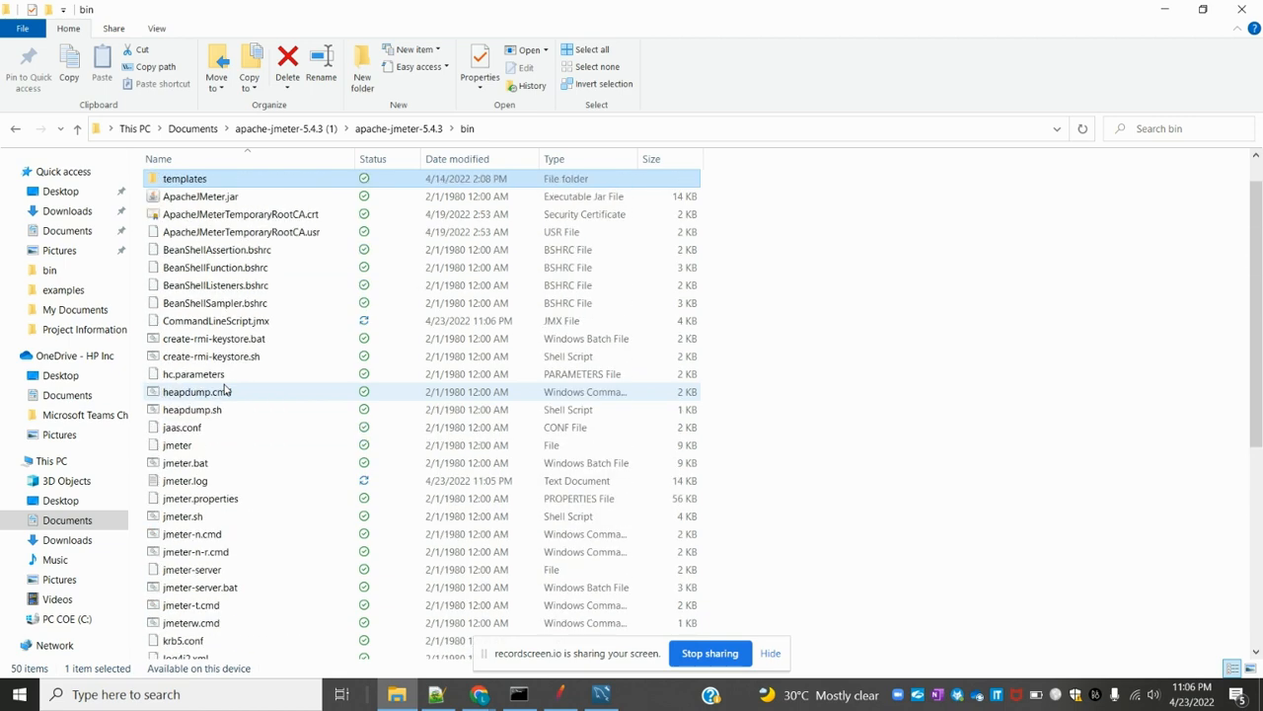
{"action": "left_click", "coordinate": [214, 319]}
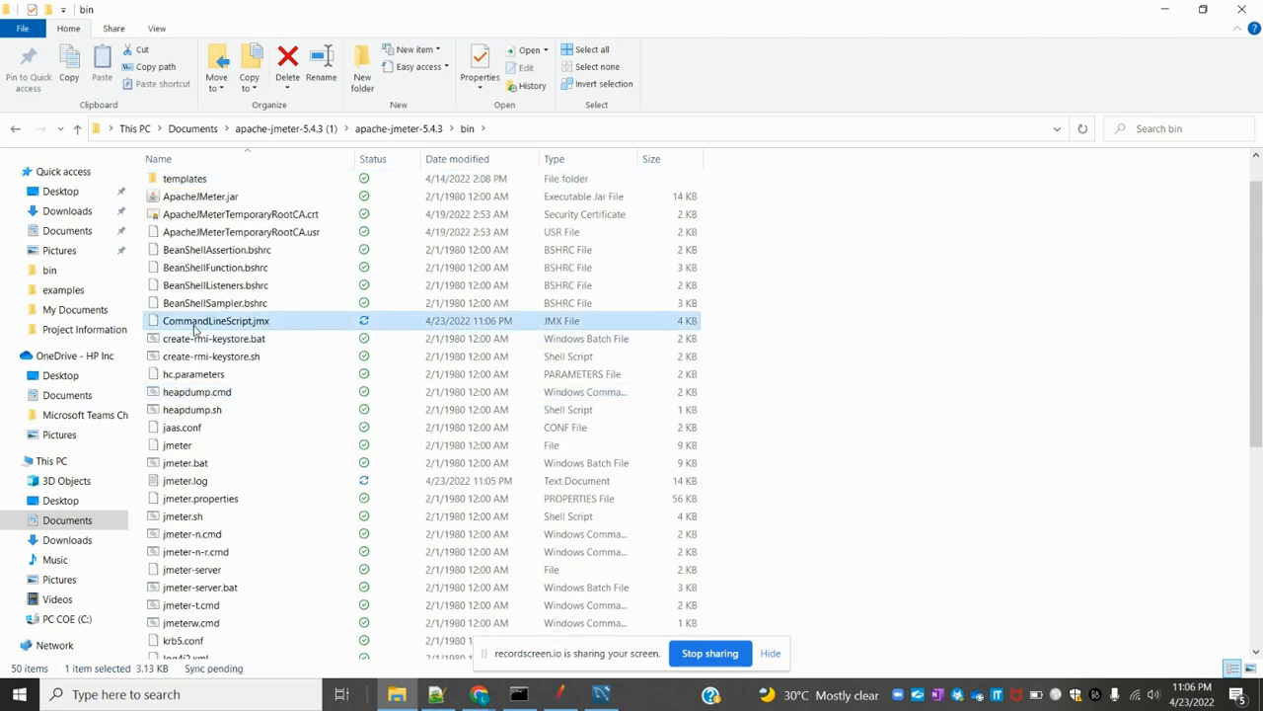
{"action": "mouse_move", "coordinate": [213, 339]}
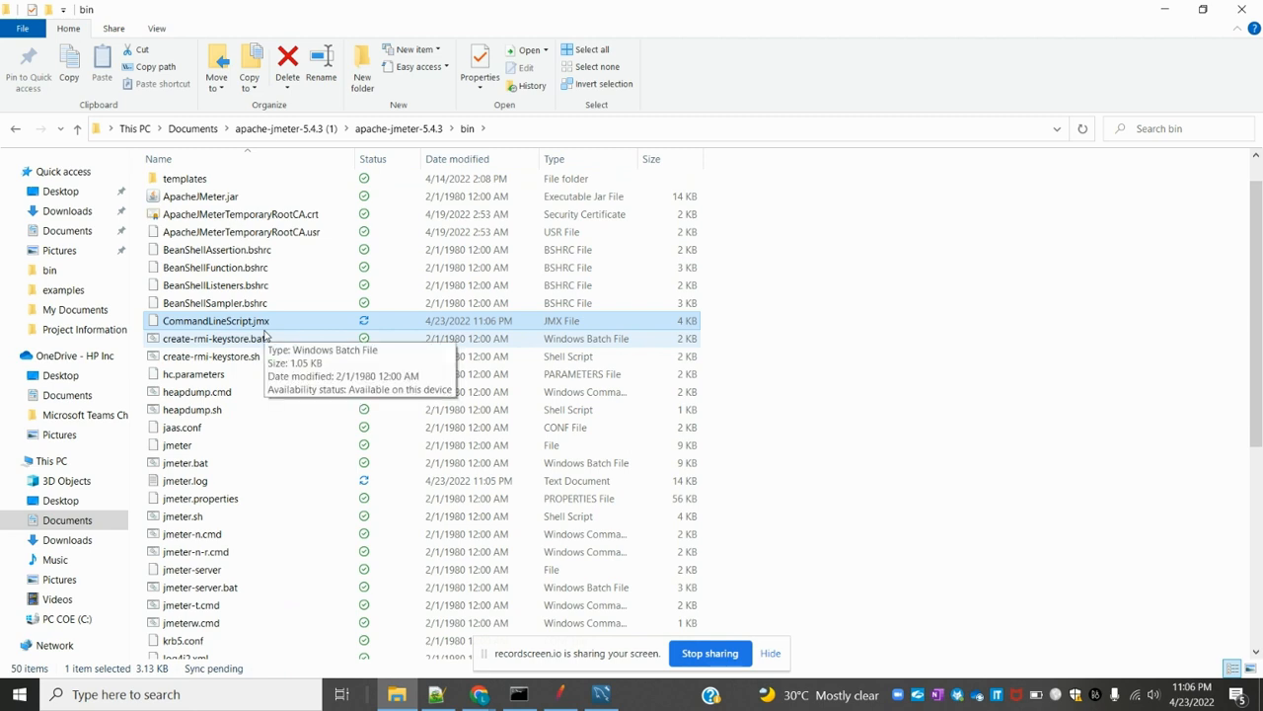
{"action": "mouse_move", "coordinate": [523, 138]}
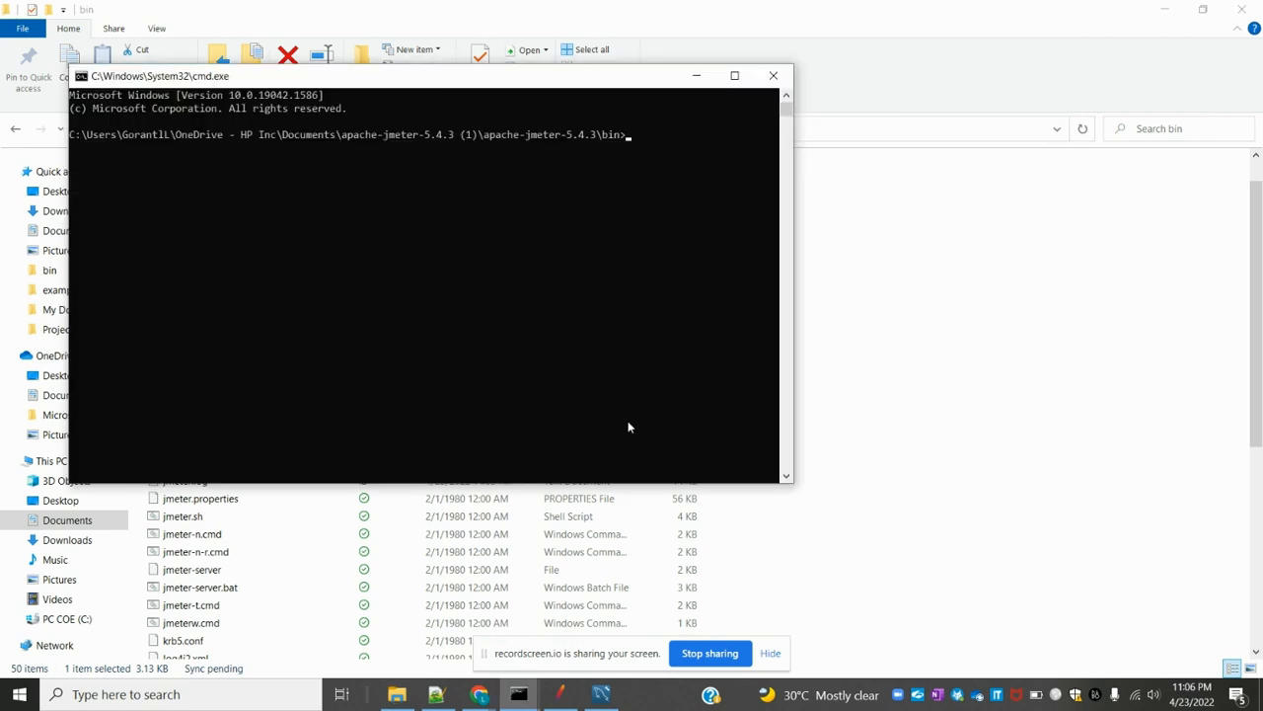
- Bring up the Notepad++ notes on running jmeter in non-GUI mode
{"action": "left_click", "coordinate": [436, 695]}
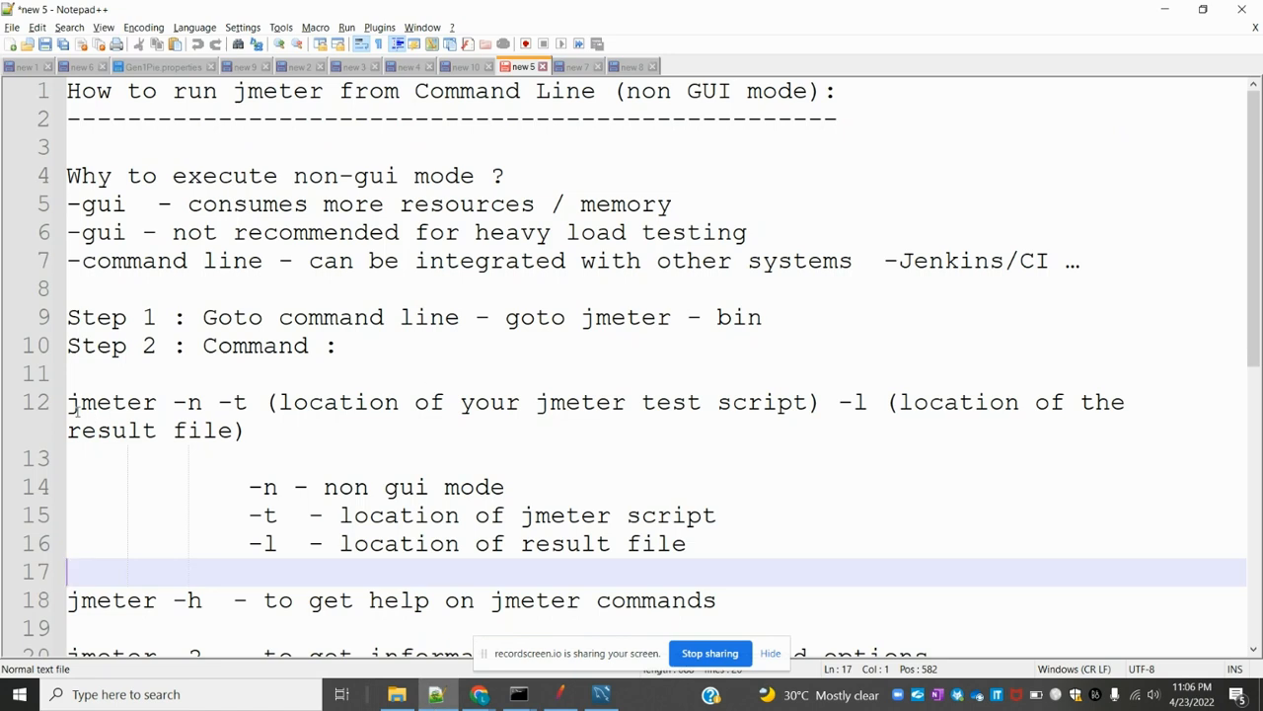
{"action": "double_click", "coordinate": [111, 403]}
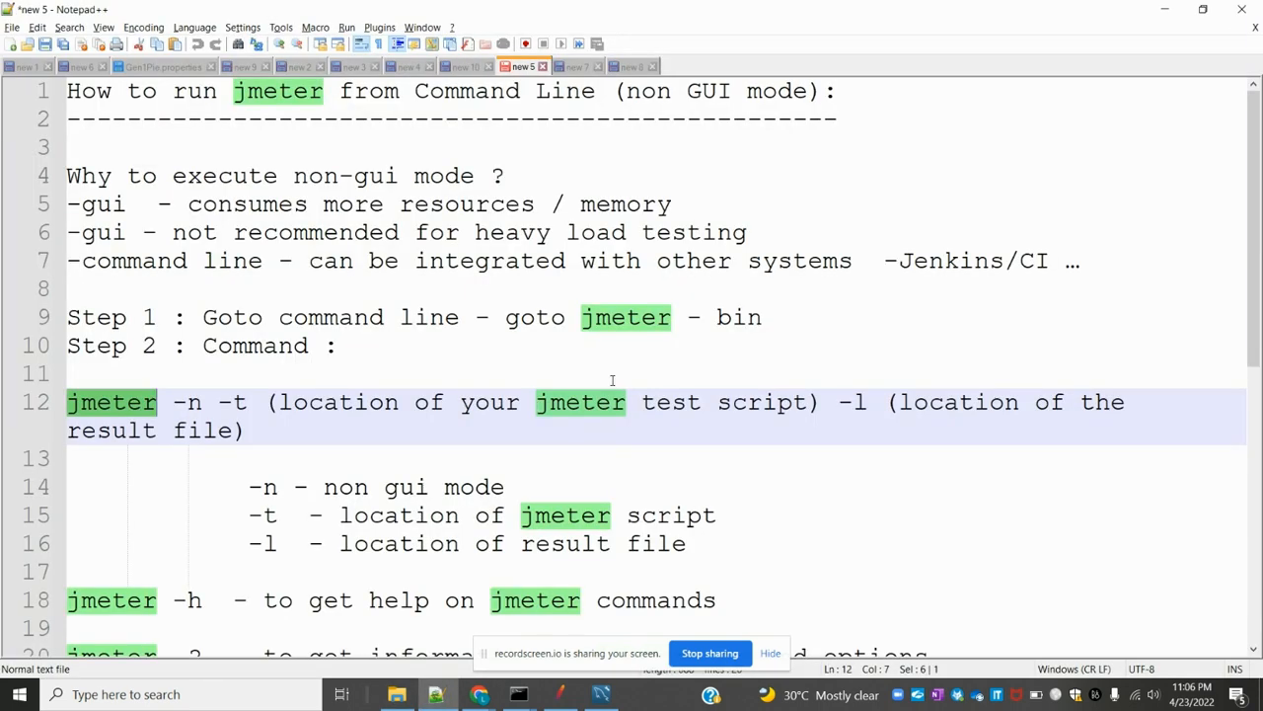
{"action": "mouse_move", "coordinate": [948, 444]}
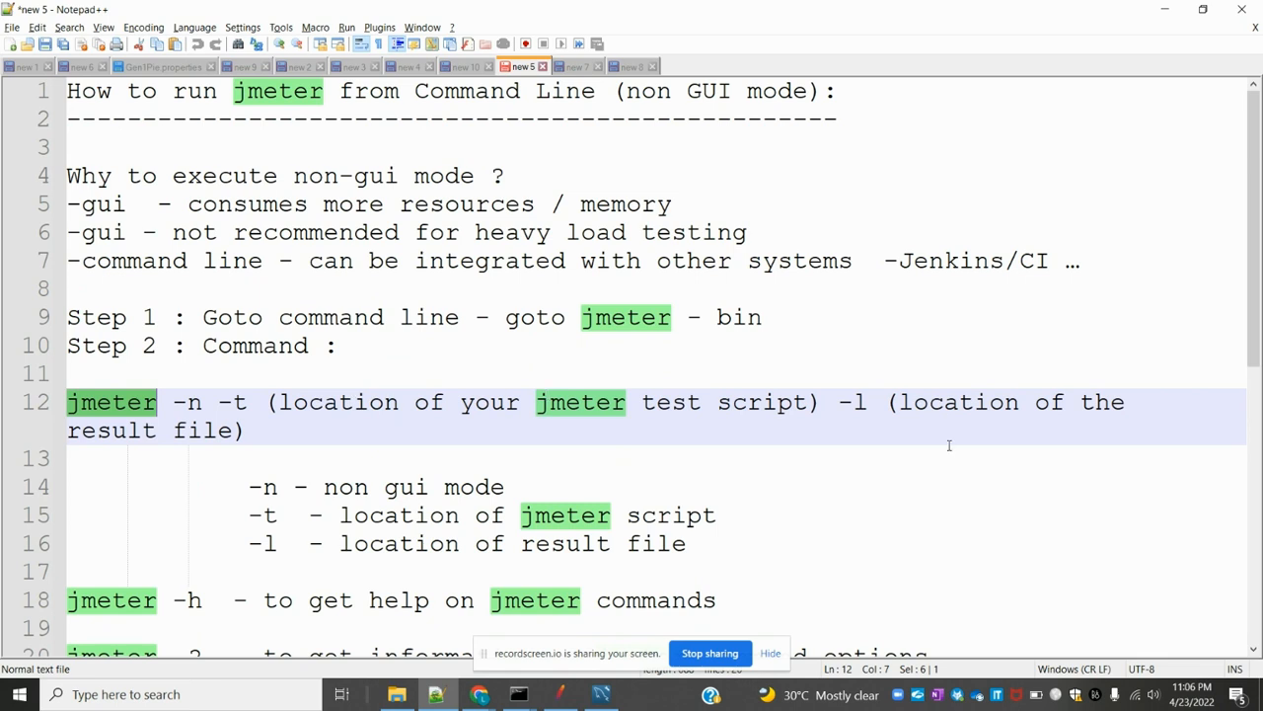
{"action": "mouse_move", "coordinate": [855, 410]}
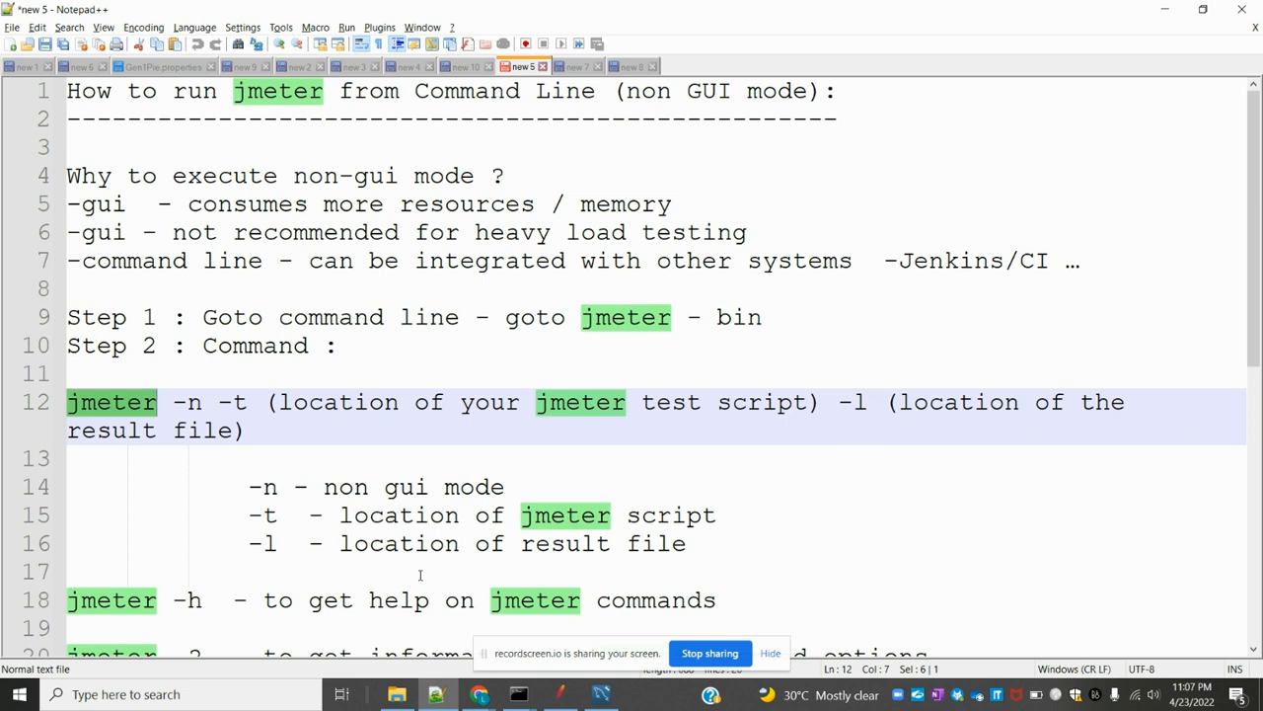
{"action": "mouse_move", "coordinate": [513, 568]}
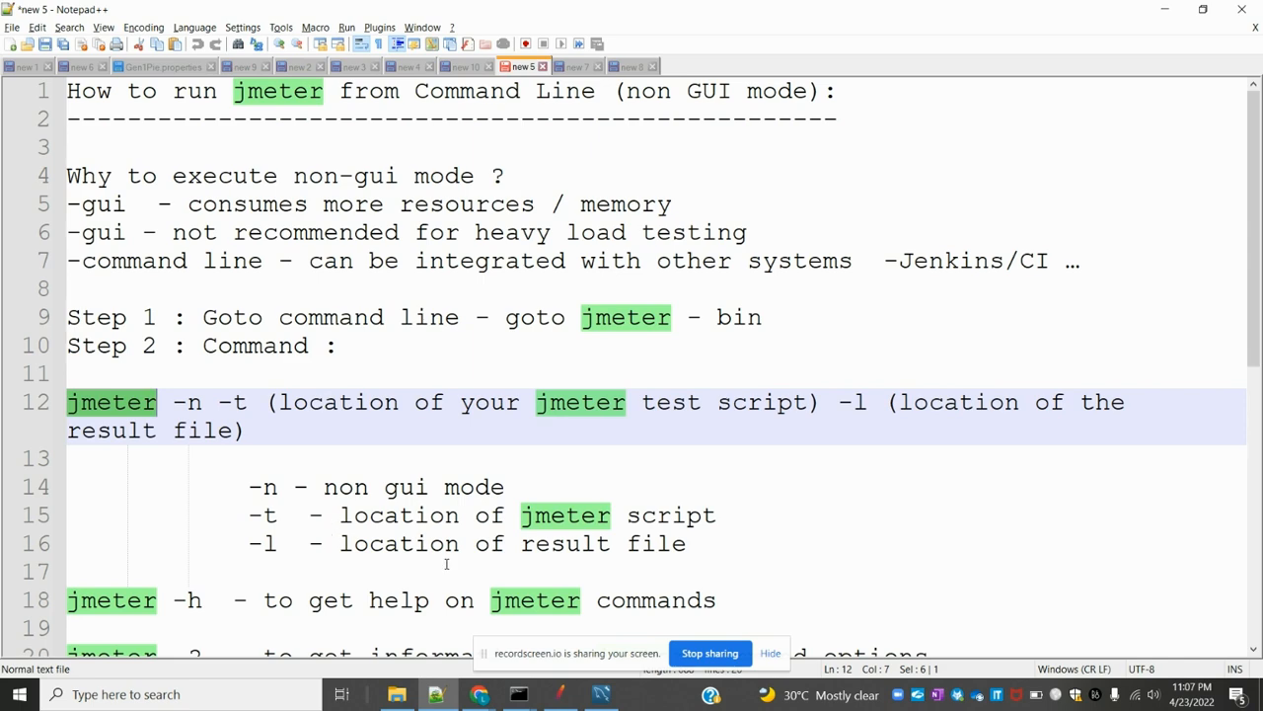
{"action": "key", "text": "alt+tab"}
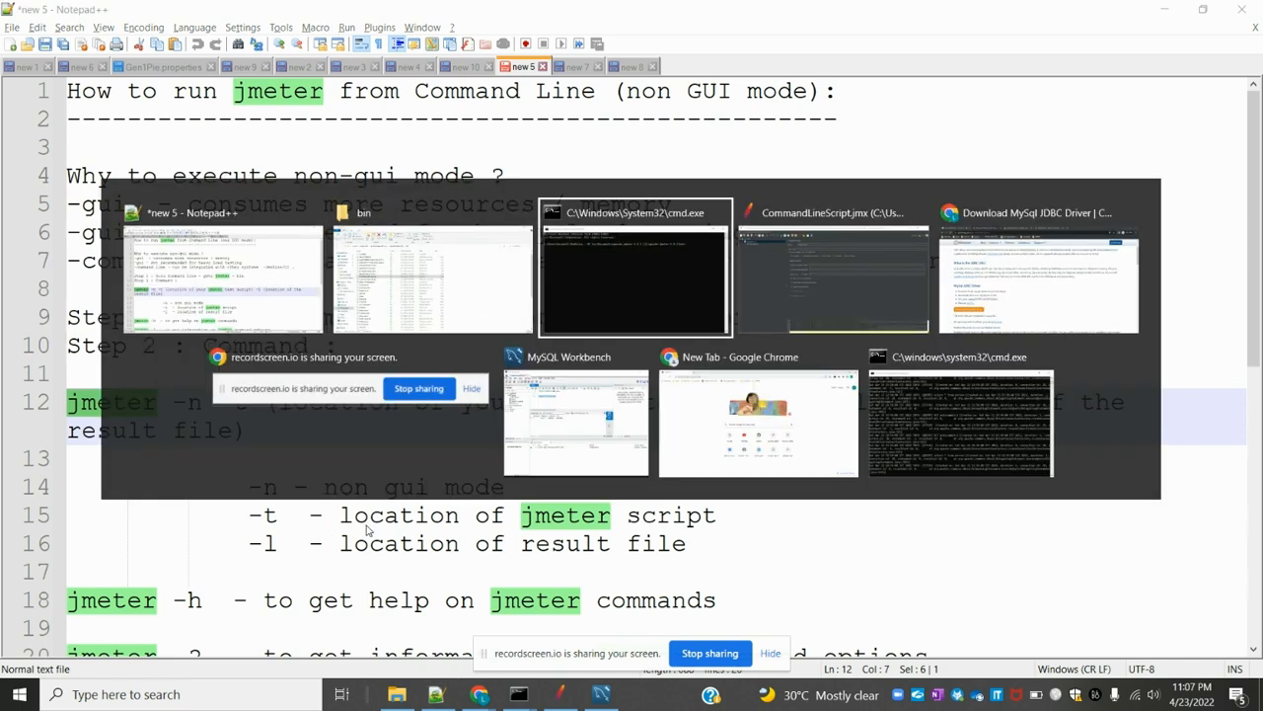
- Compose jmeter -n -t CommandLineScript.jmx in cmd, with a dash ready for the next option
{"action": "left_click", "coordinate": [634, 268]}
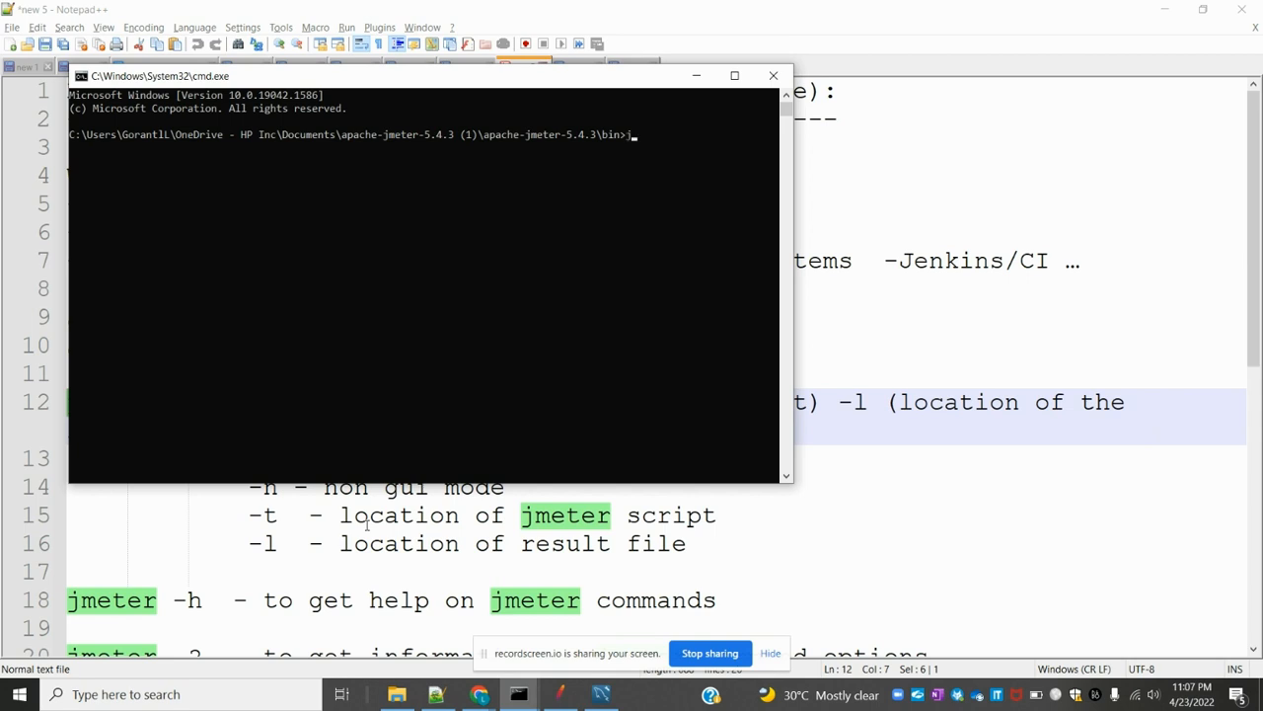
{"action": "type", "text": "meter"}
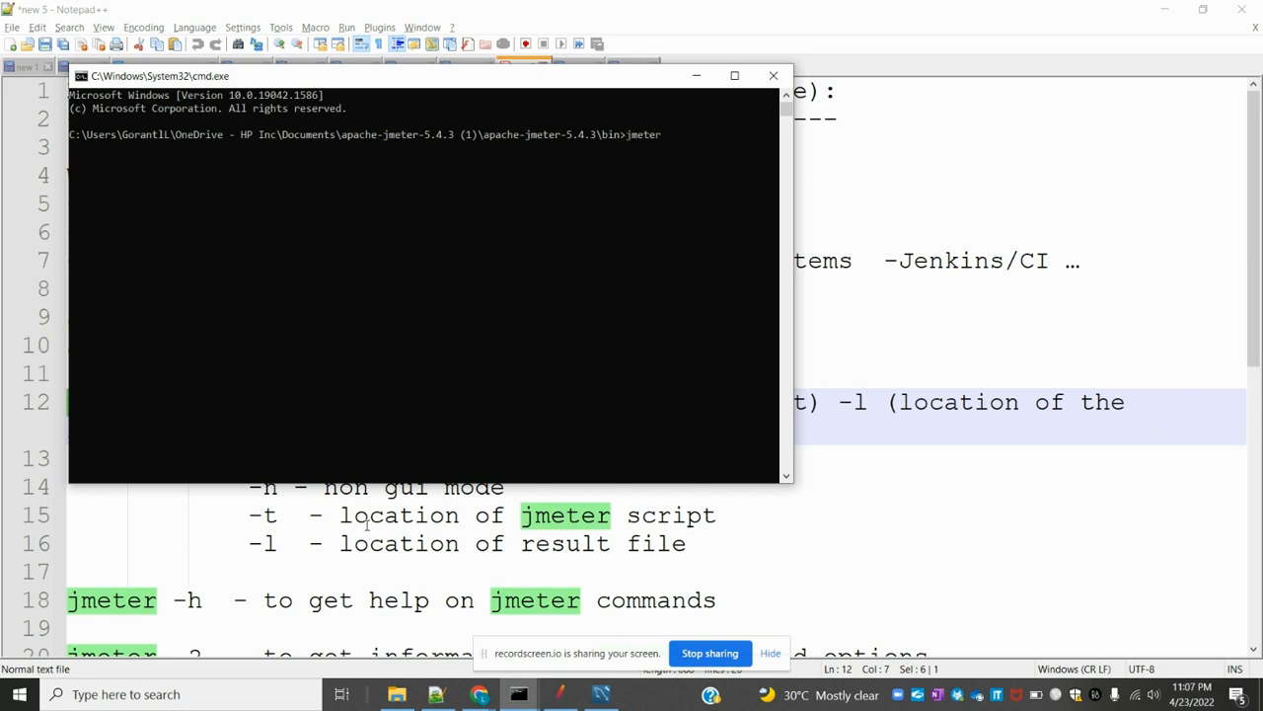
{"action": "type", "text": "-n"}
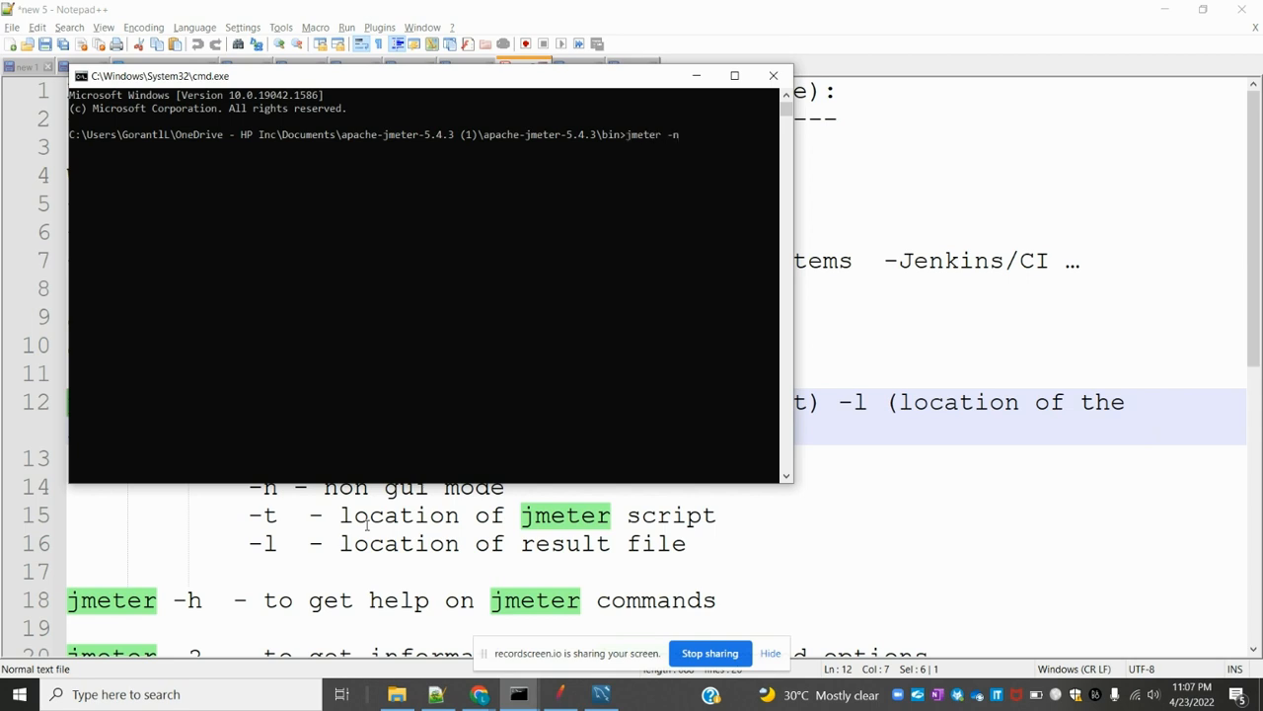
{"action": "type", "text": "-t"}
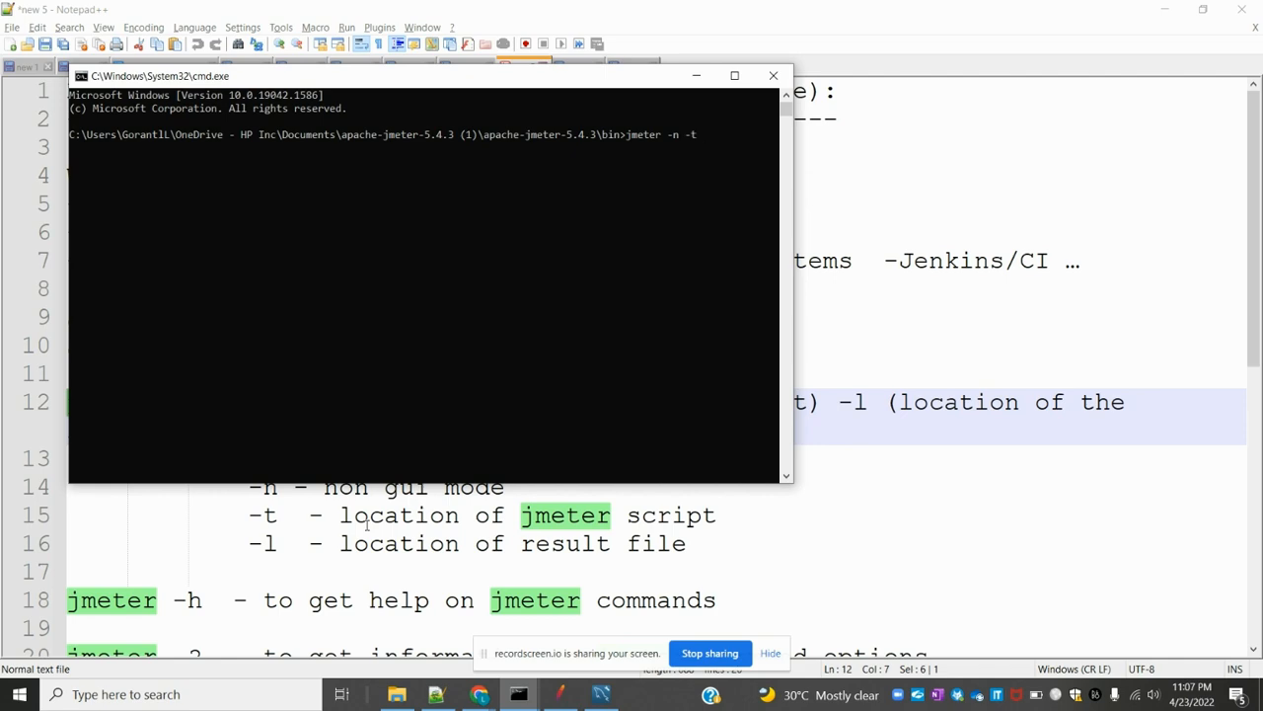
{"action": "key", "text": "alt+tab"}
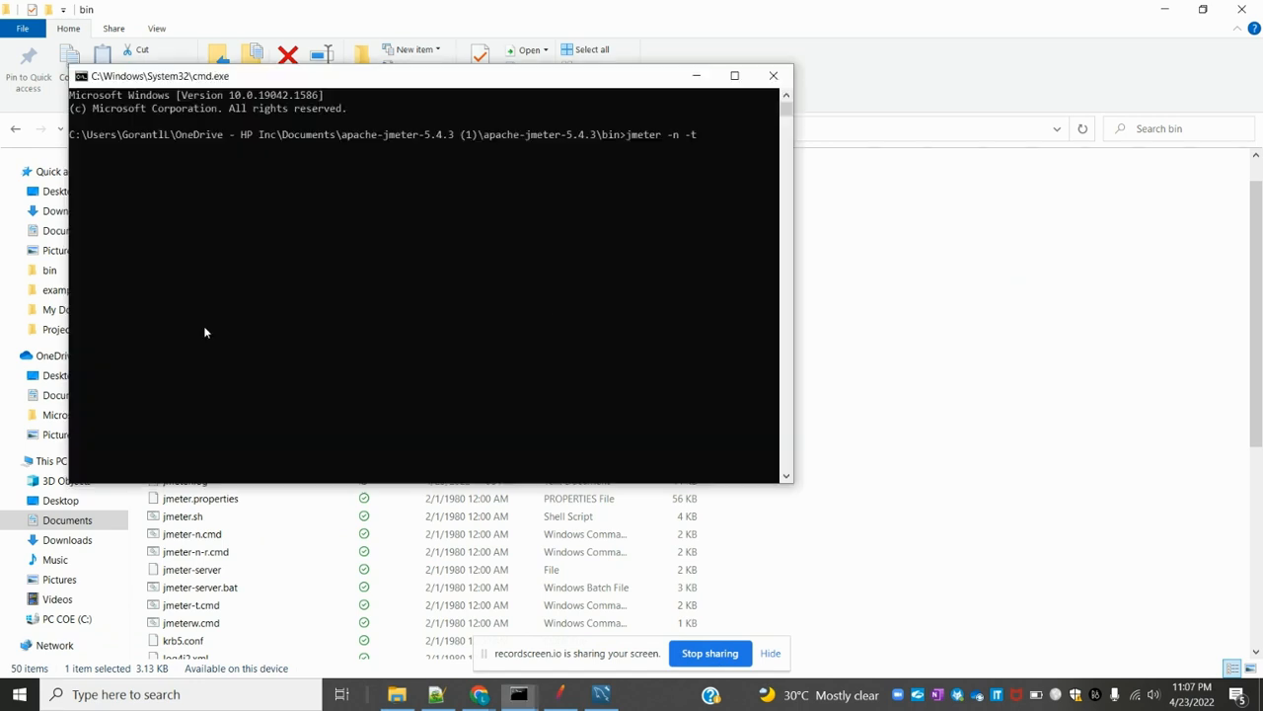
{"action": "type", "text": "CommandLineScript.jmx"}
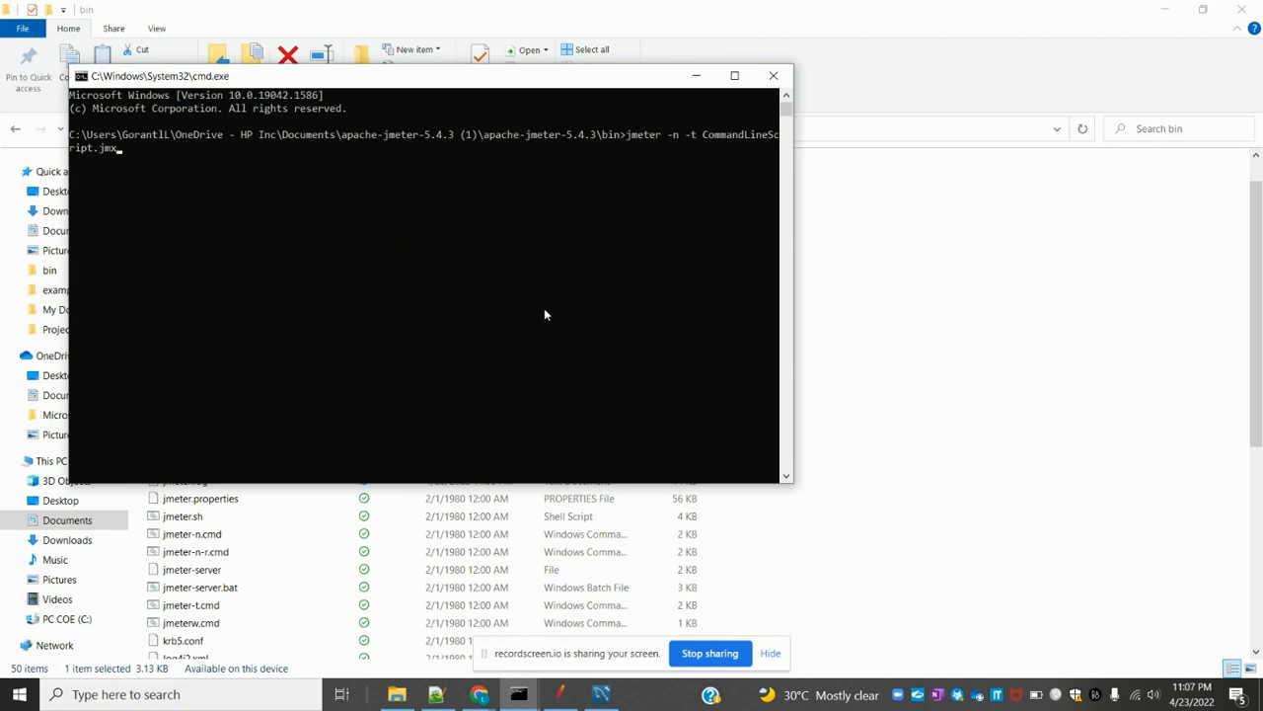
{"action": "type", "text": "-"}
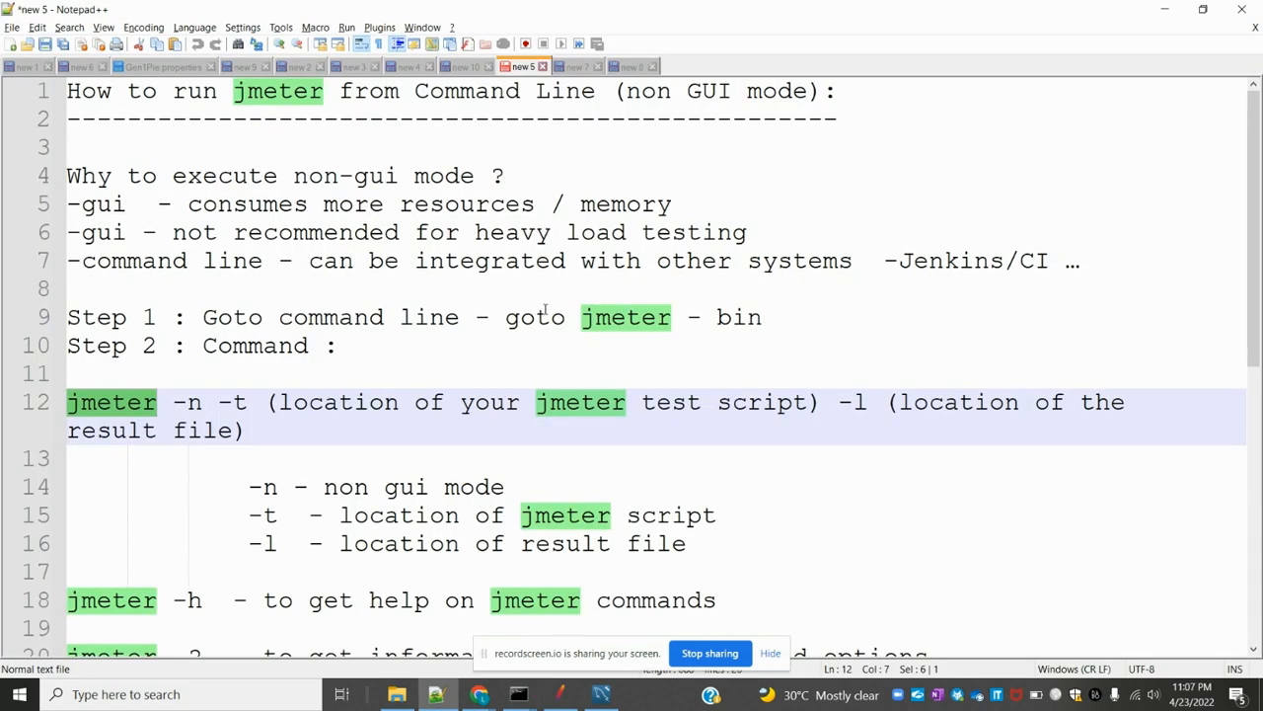
{"action": "left_click", "coordinate": [517, 695]}
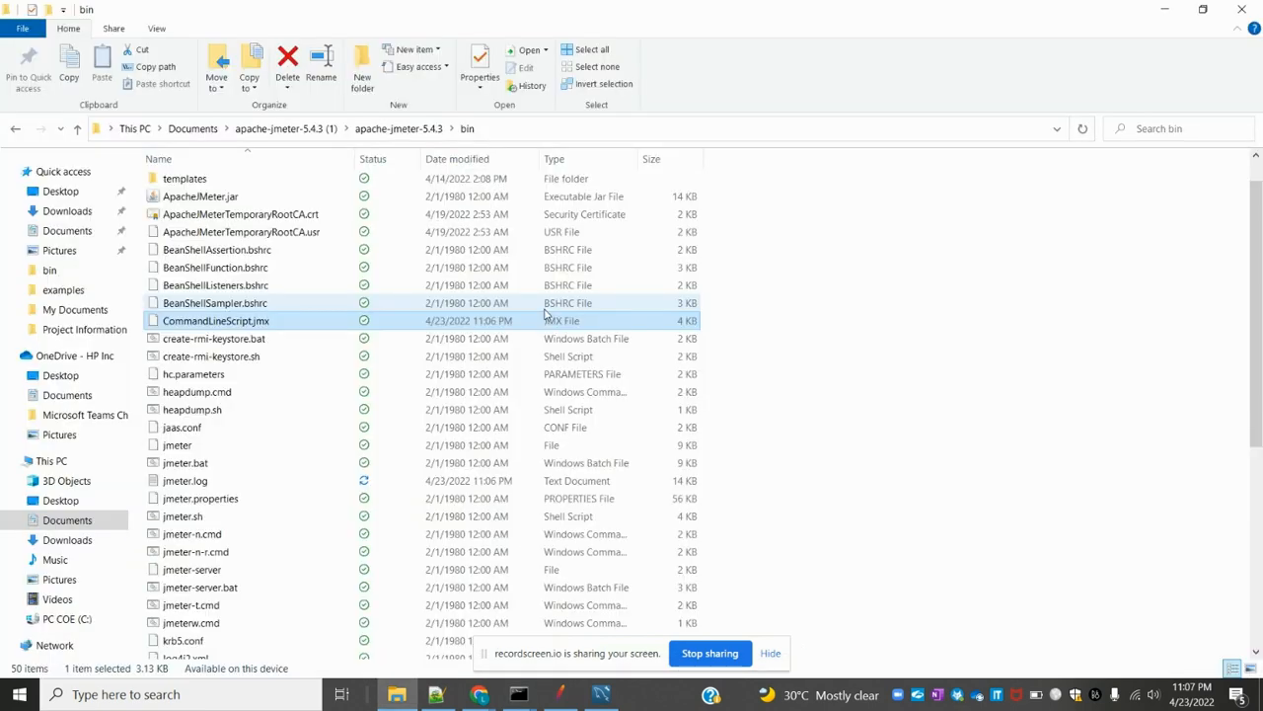
{"action": "left_click", "coordinate": [202, 497]}
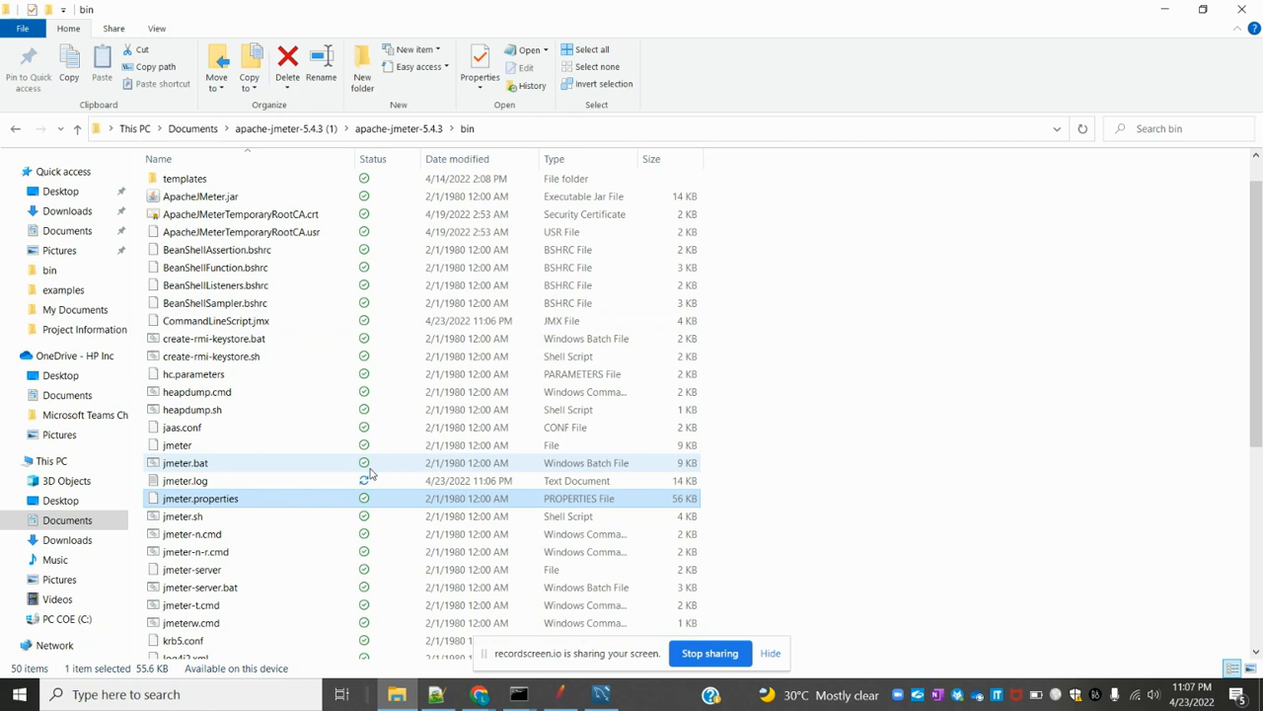
{"action": "scroll", "scroll_direction": "down", "scroll_amount": 3}
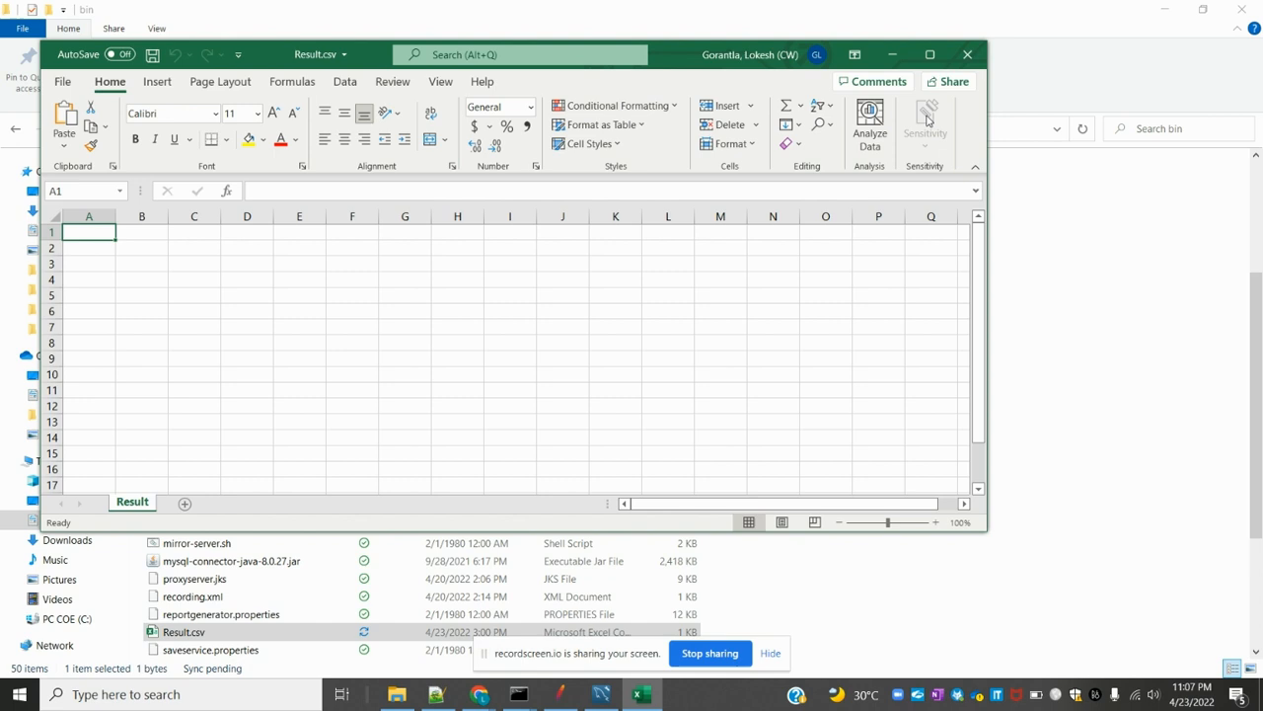
{"action": "left_click", "coordinate": [968, 55]}
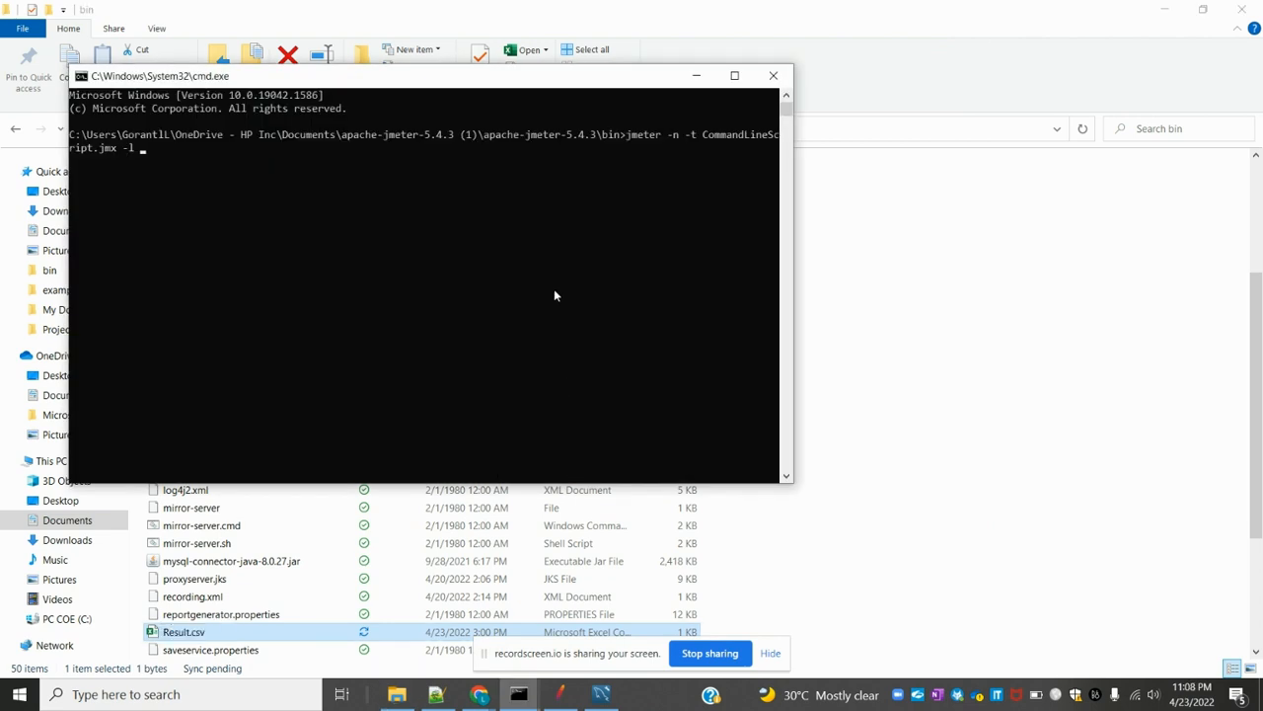
- Complete the command with -l Result.csv so results log to that file
{"action": "type", "text": "Result.csv"}
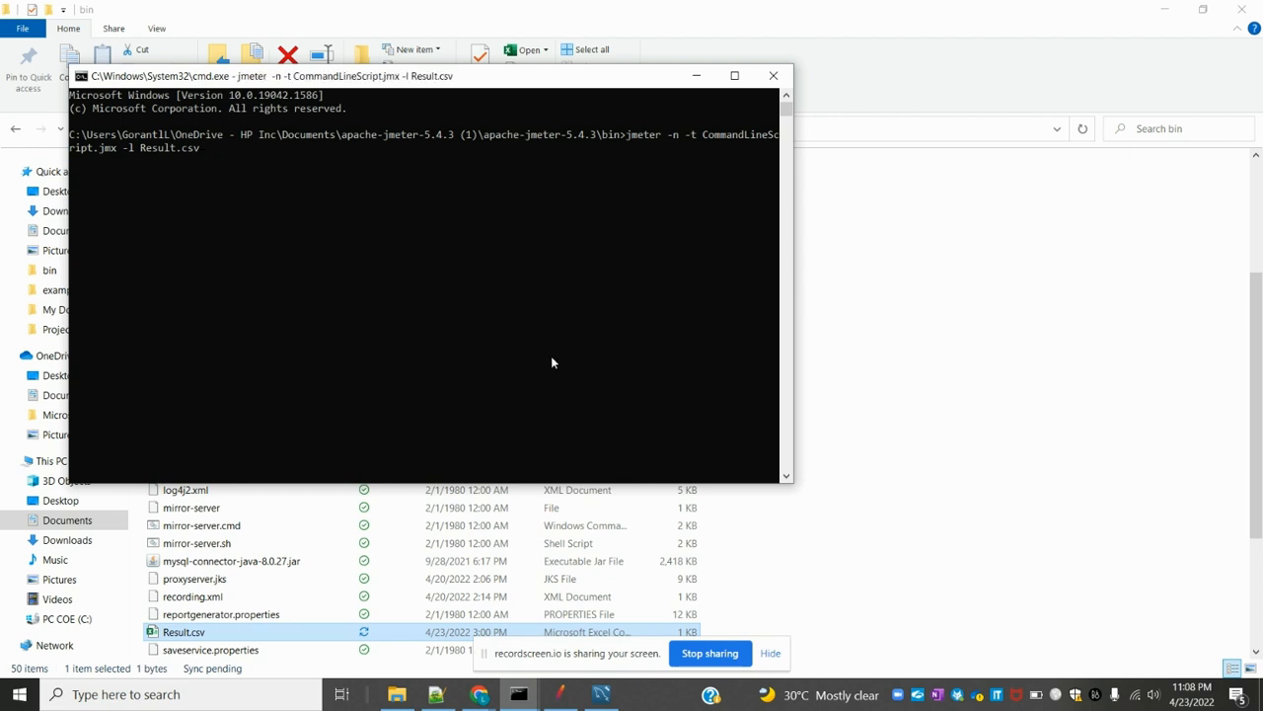
{"action": "mouse_move", "coordinate": [403, 371]}
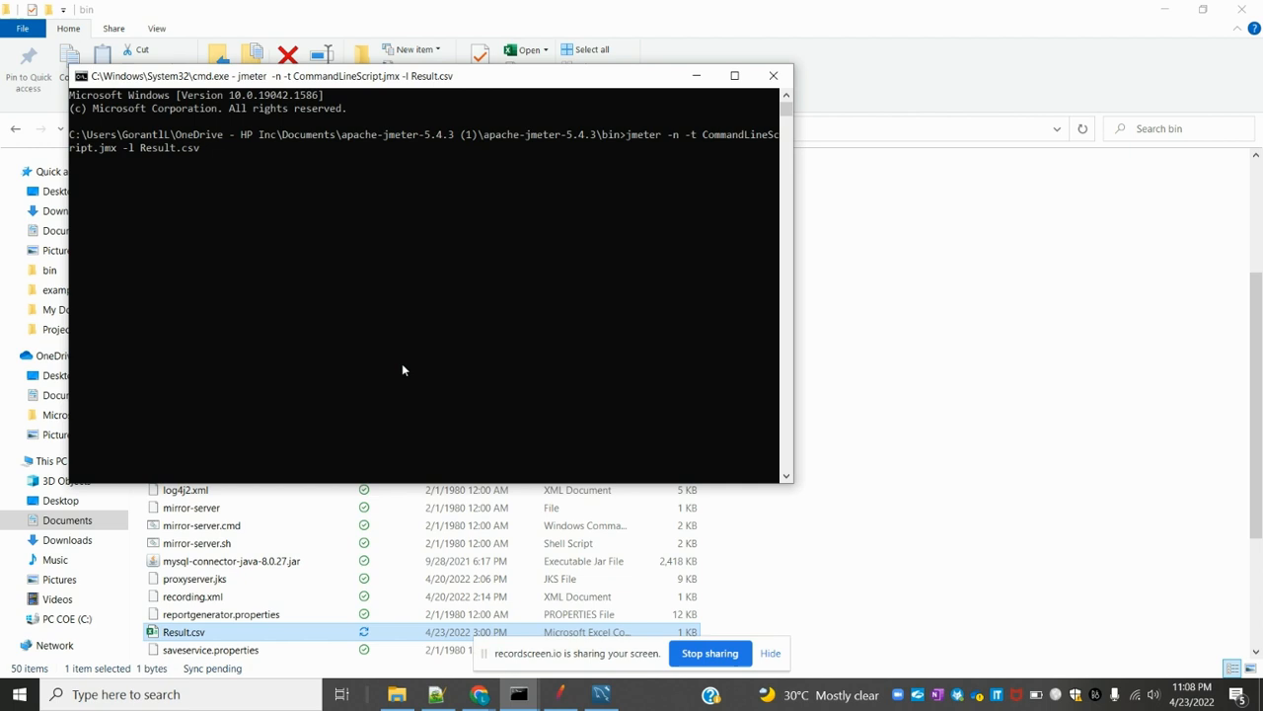
{"action": "mouse_move", "coordinate": [249, 259]}
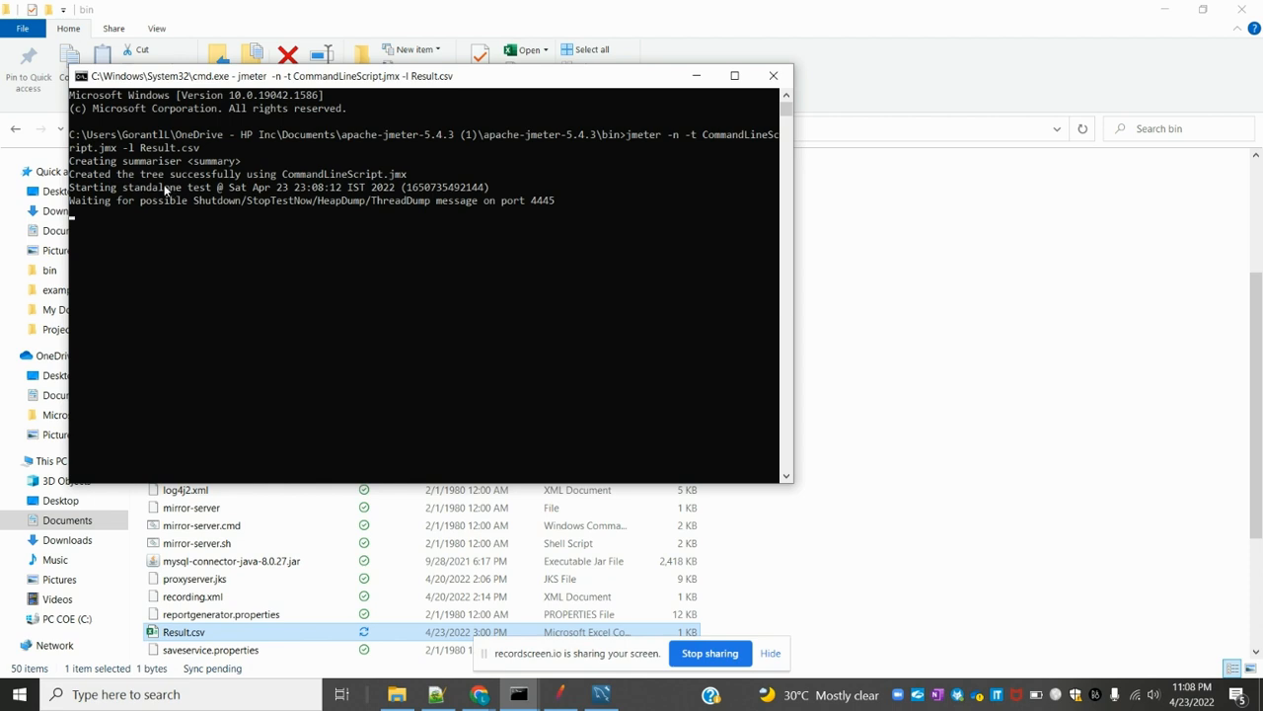
{"action": "mouse_move", "coordinate": [304, 184]}
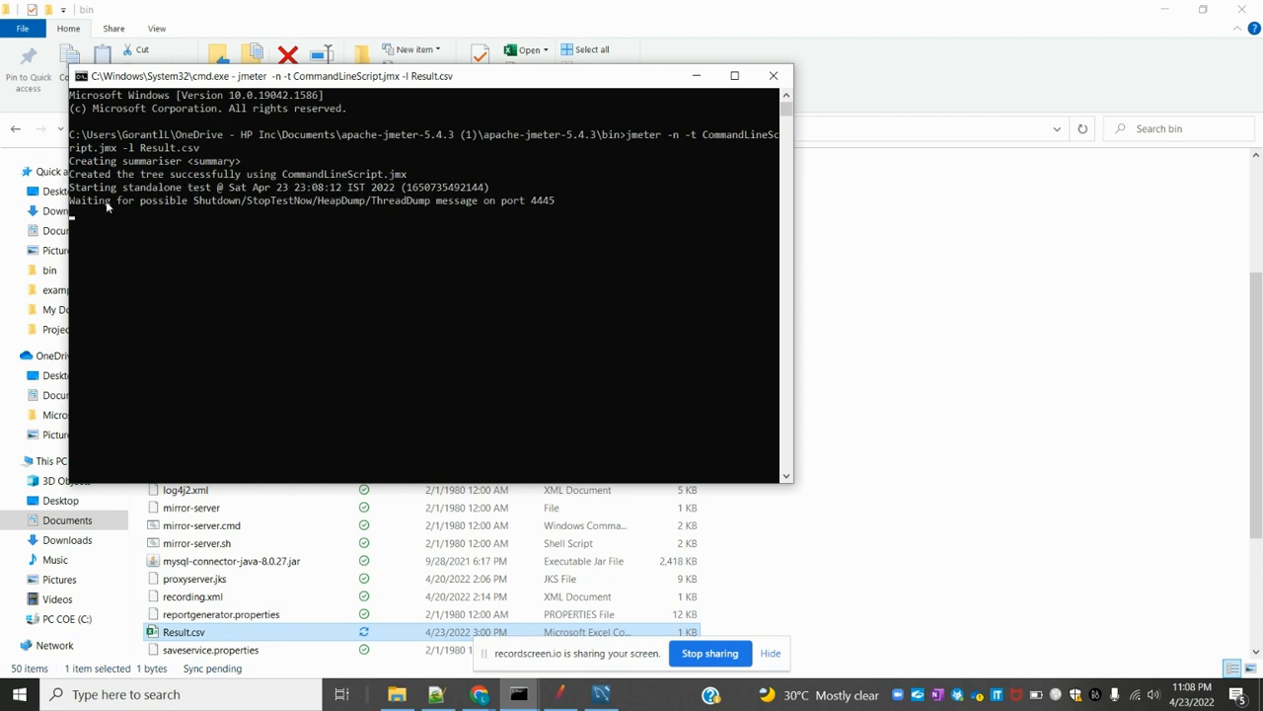
{"action": "mouse_move", "coordinate": [194, 201]}
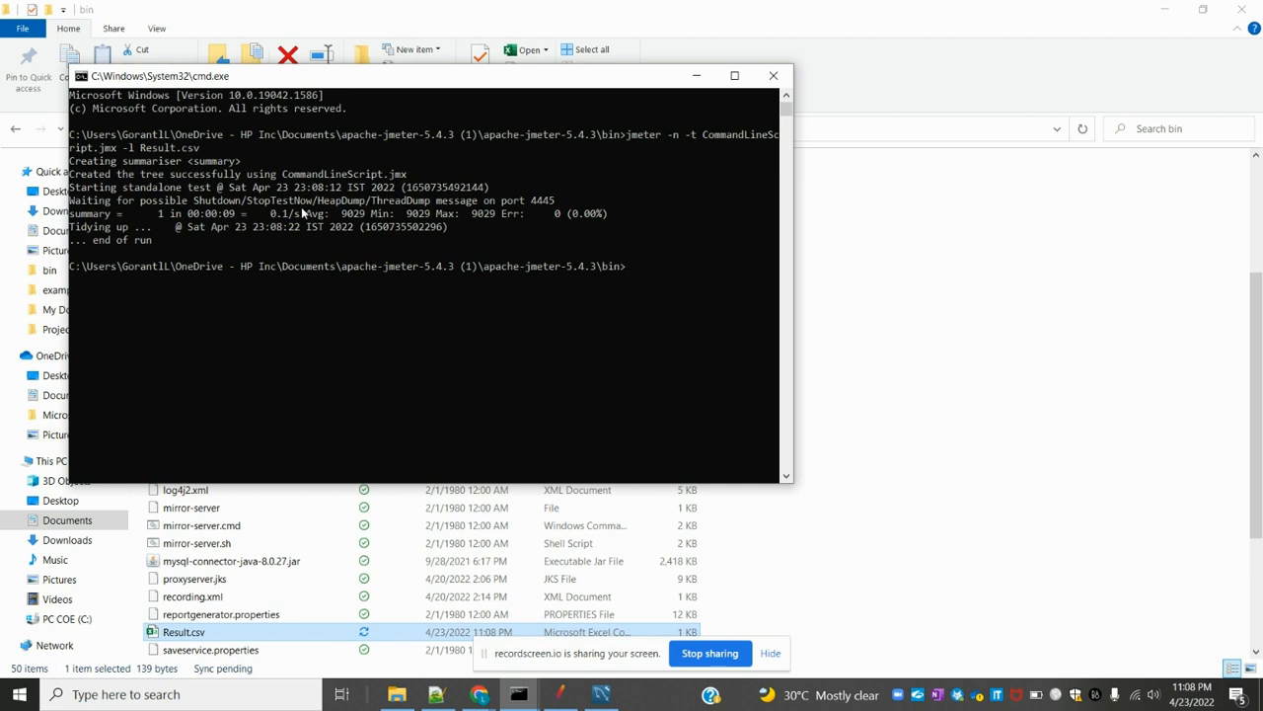
{"action": "mouse_move", "coordinate": [477, 232]}
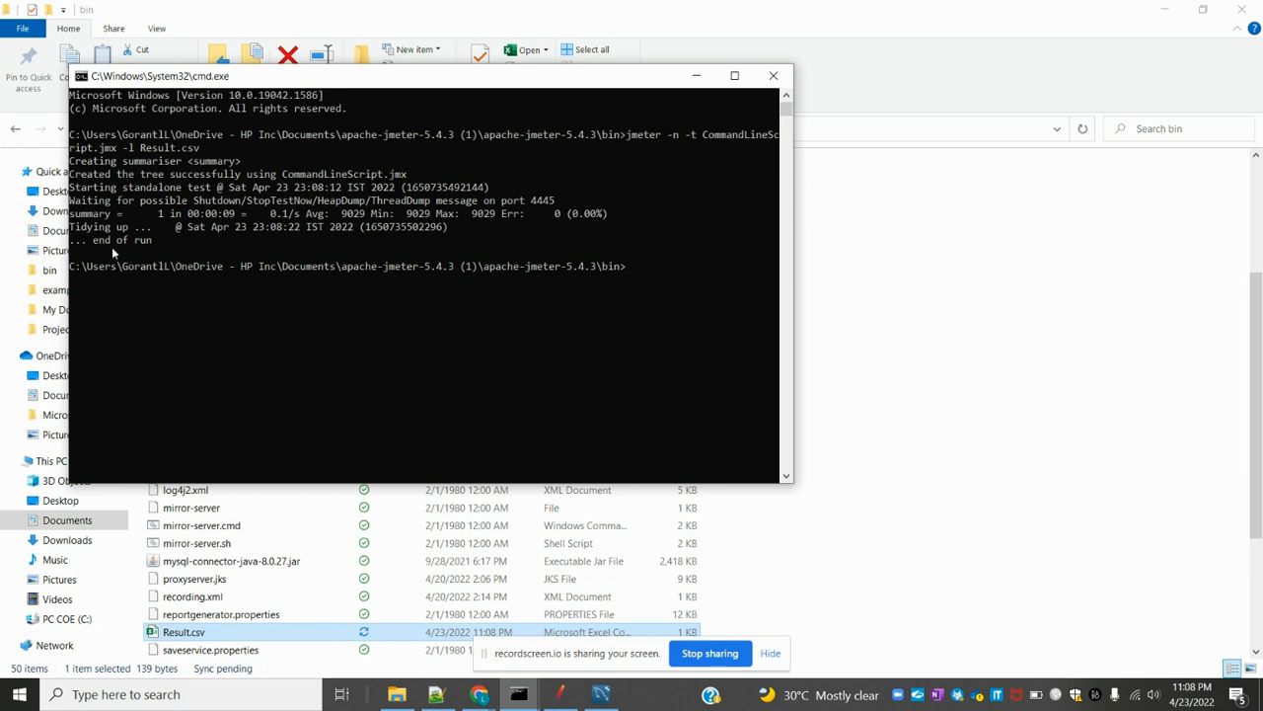
{"action": "mouse_move", "coordinate": [420, 306]}
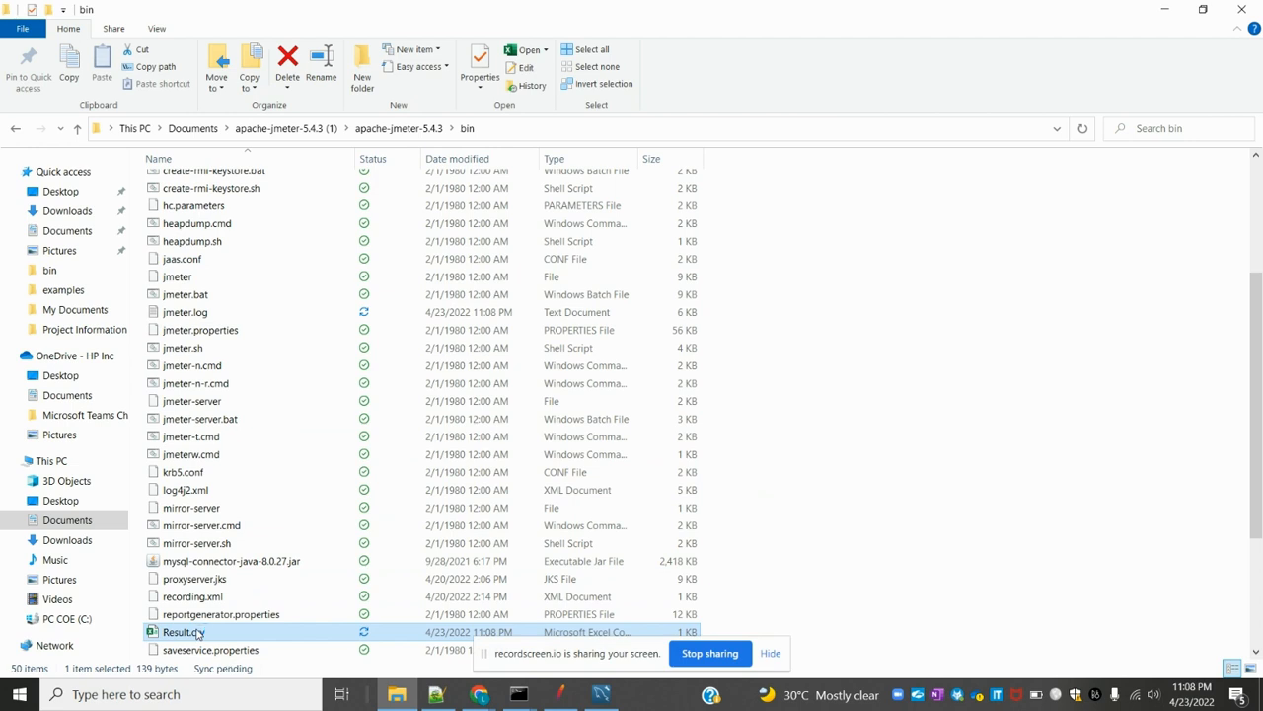
{"action": "double_click", "coordinate": [182, 632]}
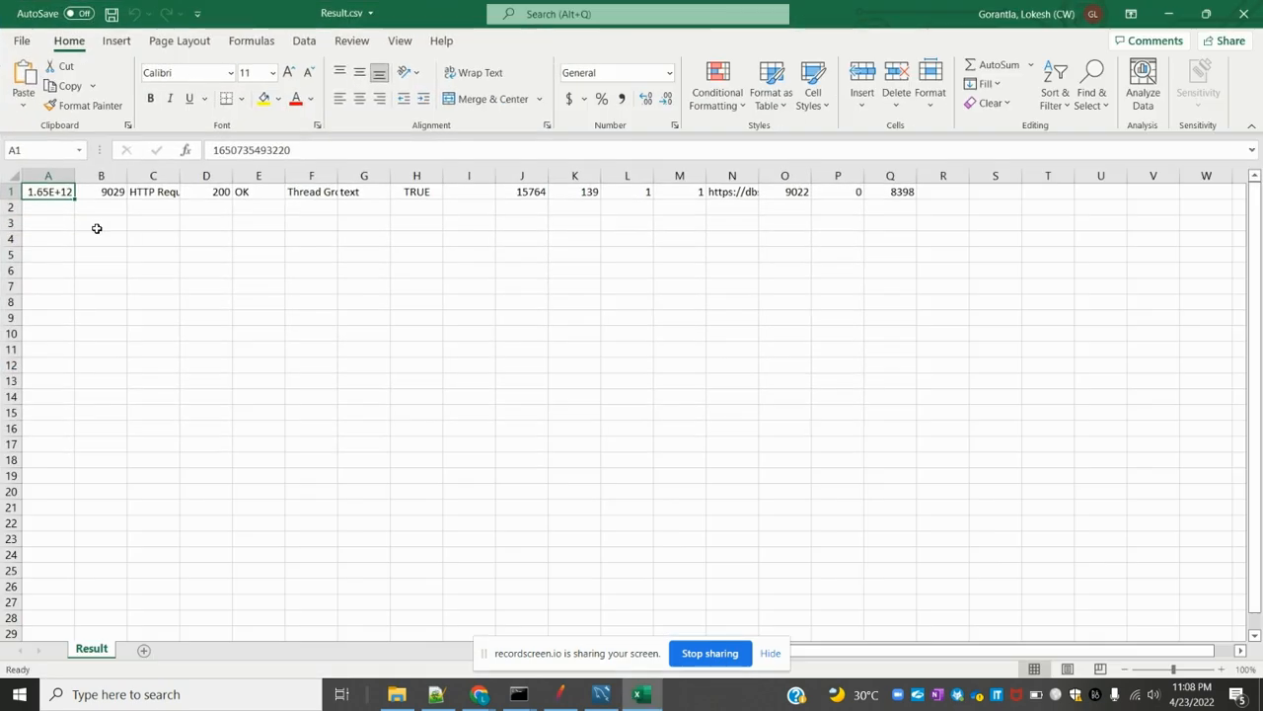
{"action": "mouse_move", "coordinate": [118, 204]}
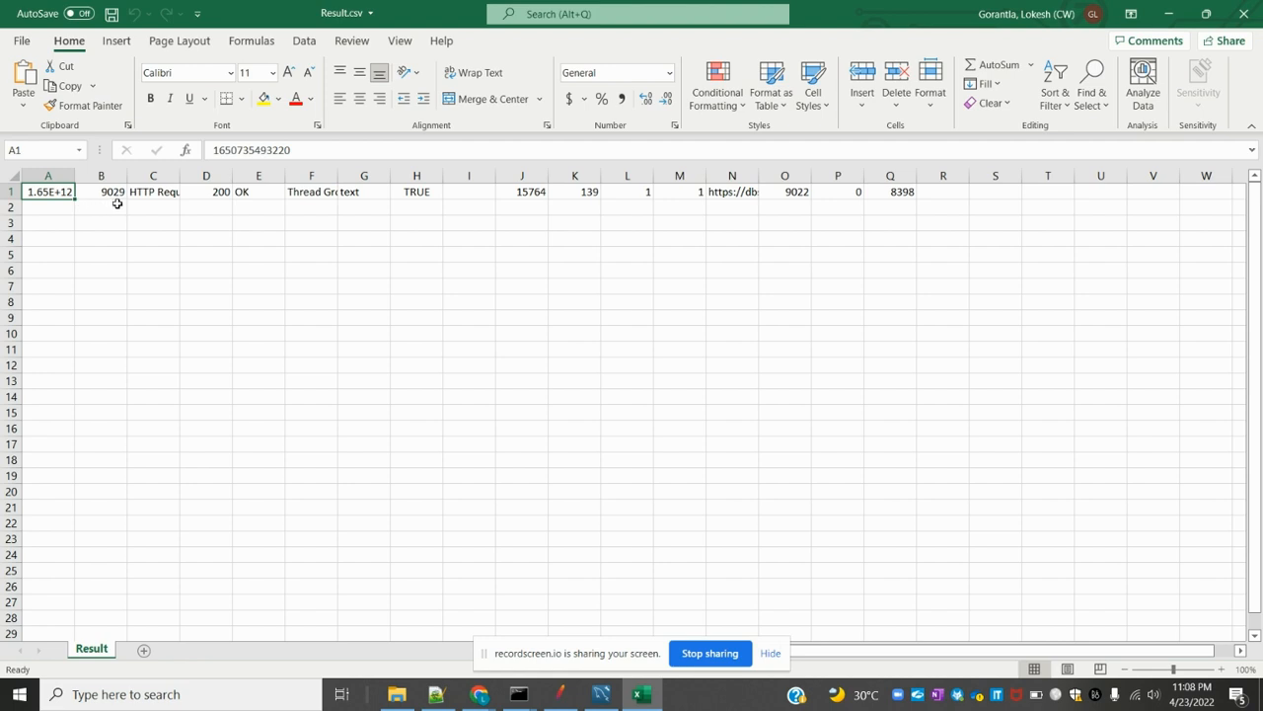
{"action": "left_click", "coordinate": [205, 191]}
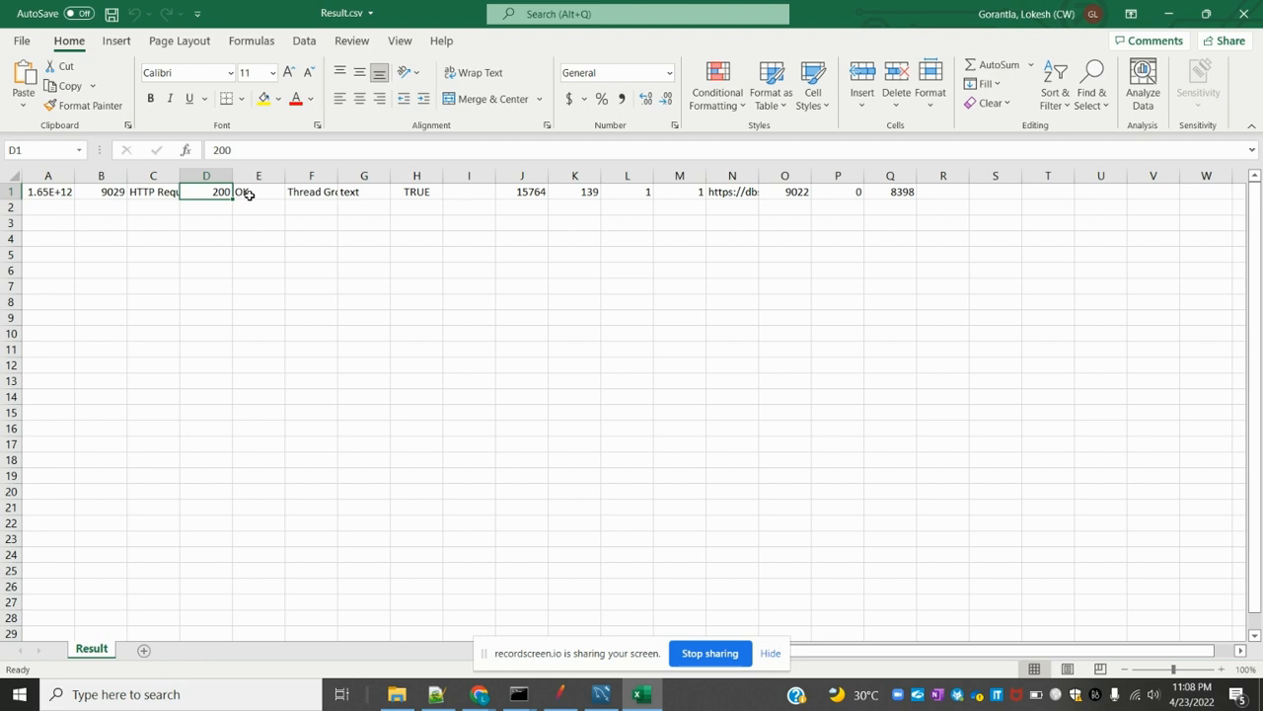
{"action": "left_click", "coordinate": [312, 192]}
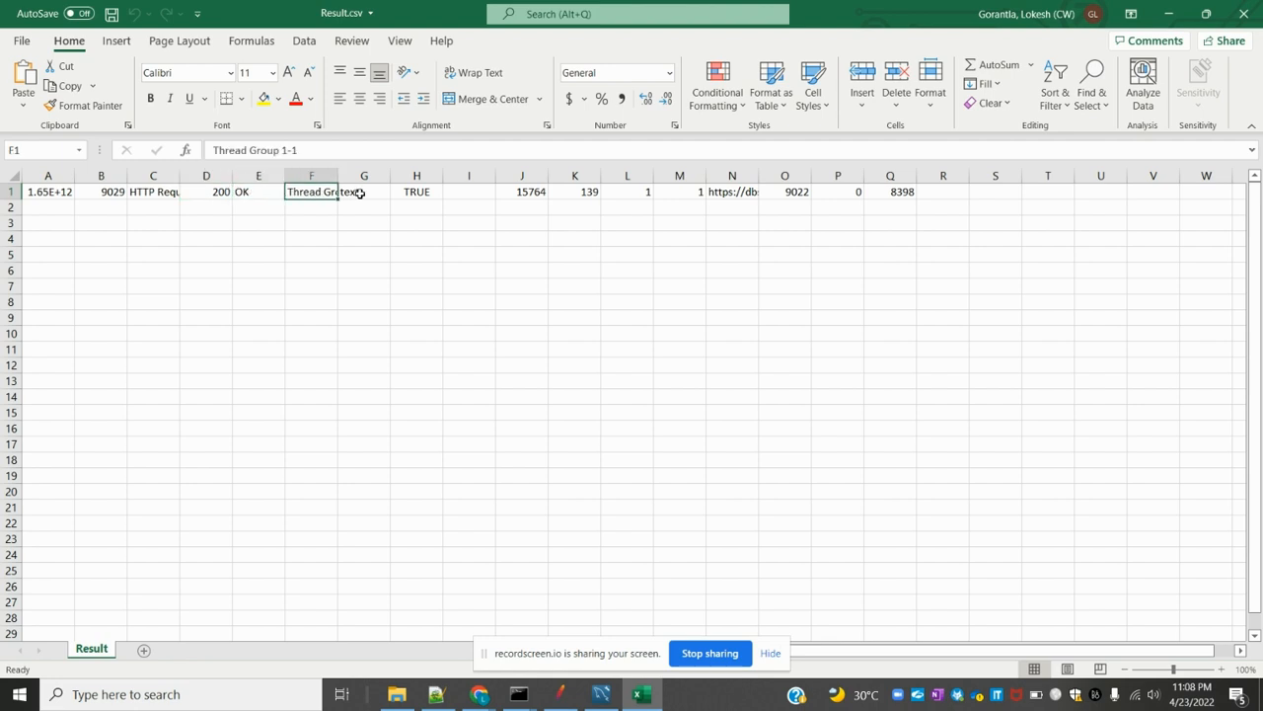
{"action": "left_click", "coordinate": [363, 192]}
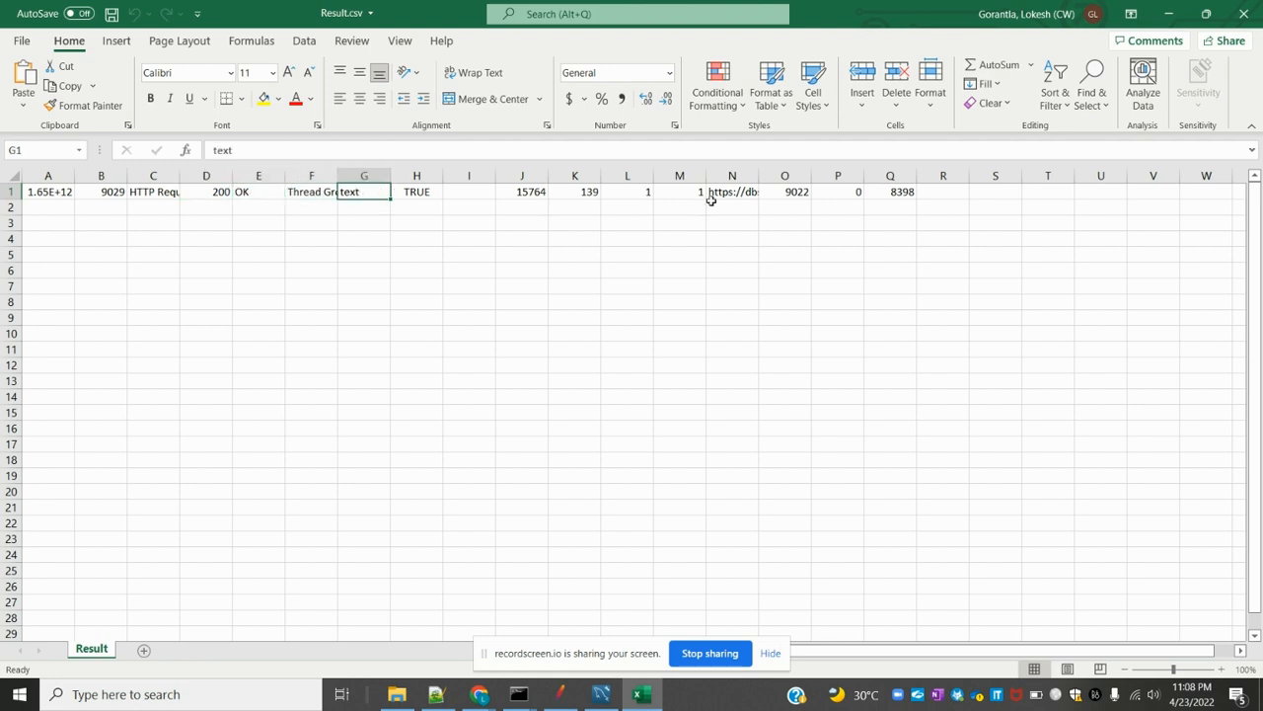
{"action": "left_click", "coordinate": [730, 191]}
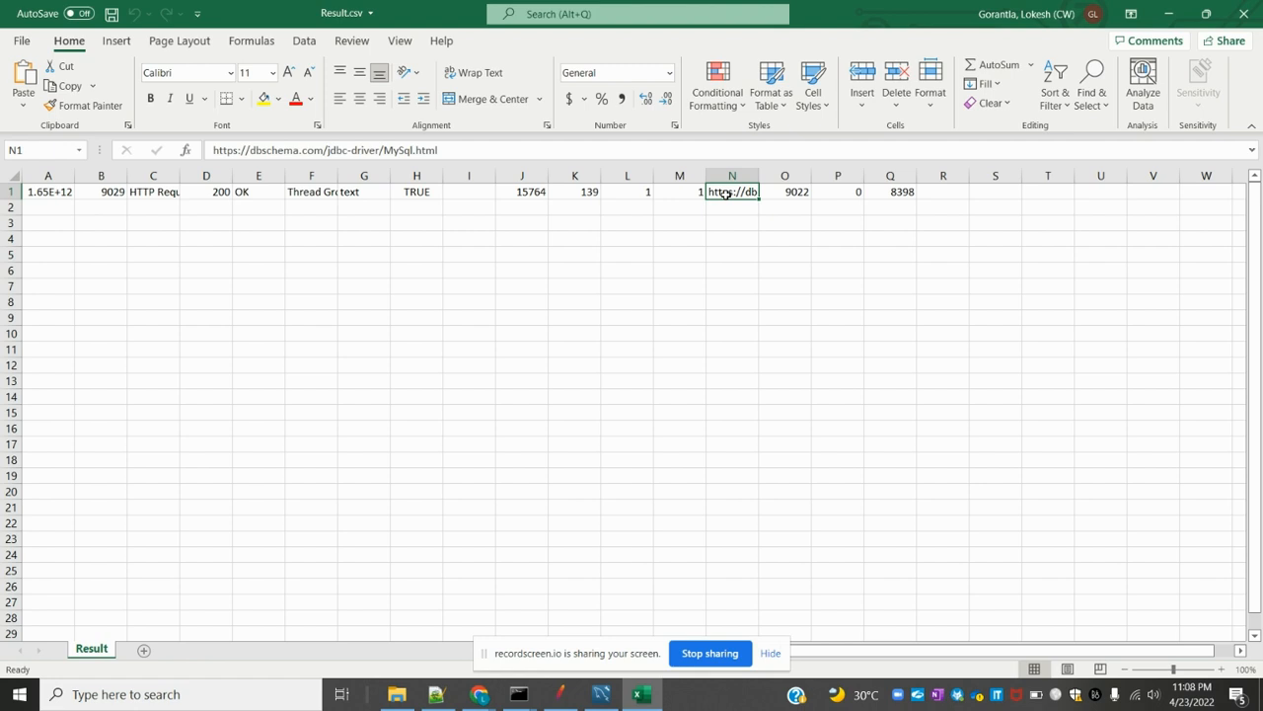
{"action": "mouse_move", "coordinate": [793, 208]}
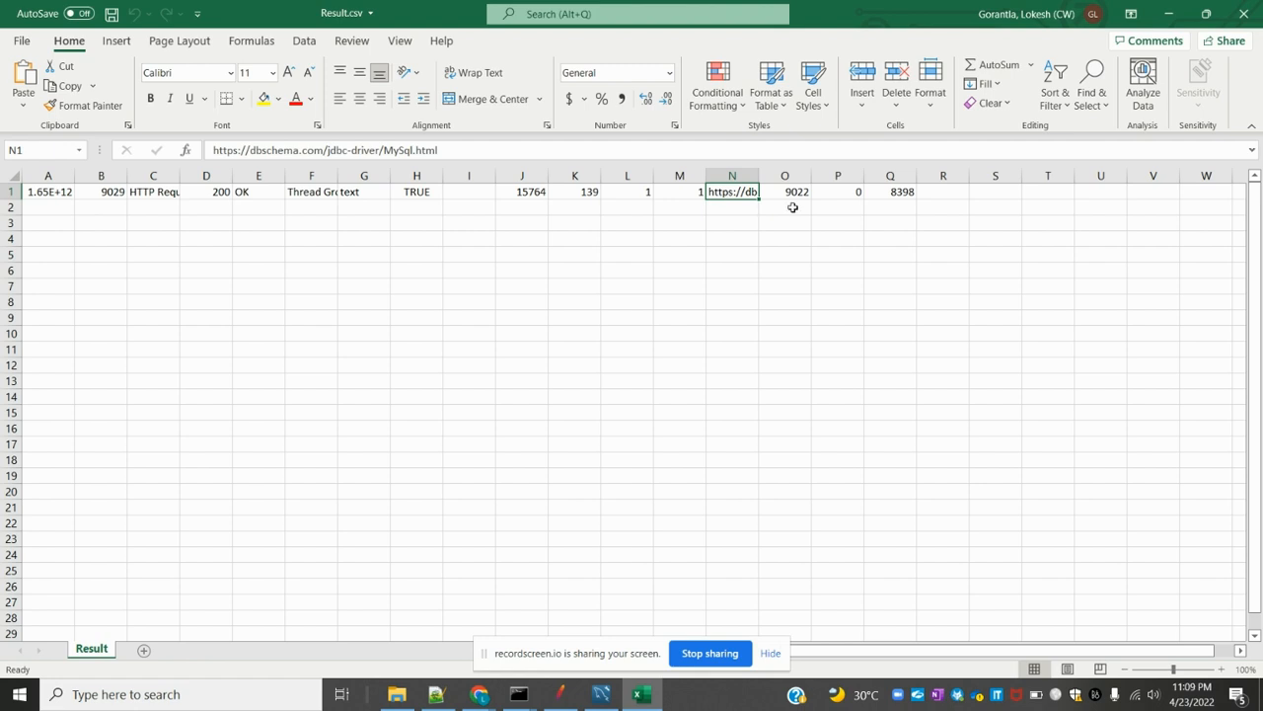
{"action": "left_click", "coordinate": [785, 192]}
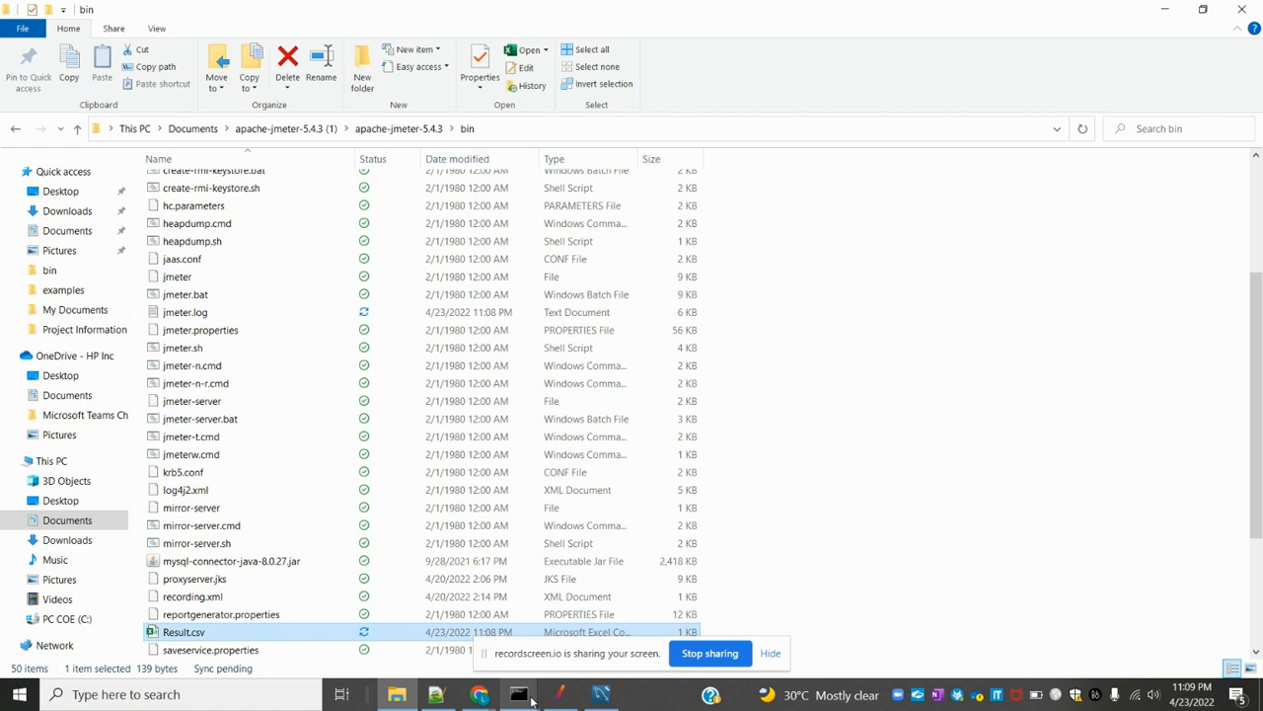
{"action": "mouse_move", "coordinate": [480, 695]}
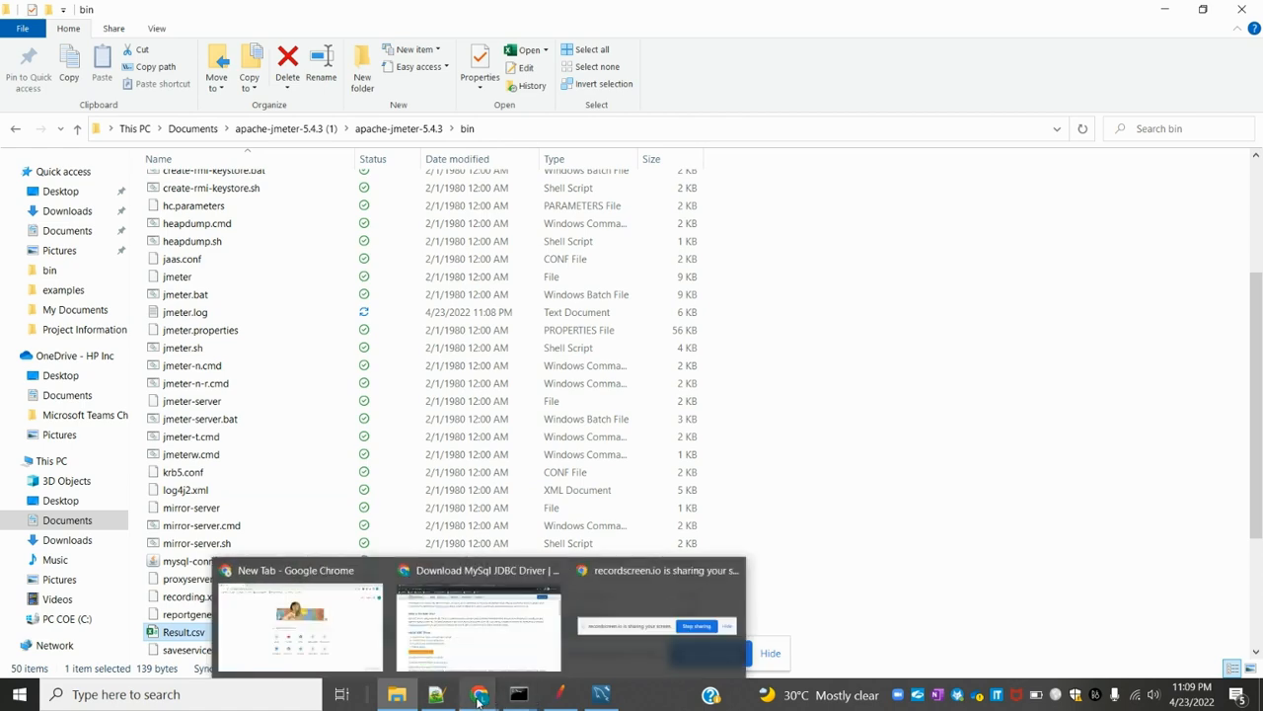
{"action": "mouse_move", "coordinate": [436, 695]}
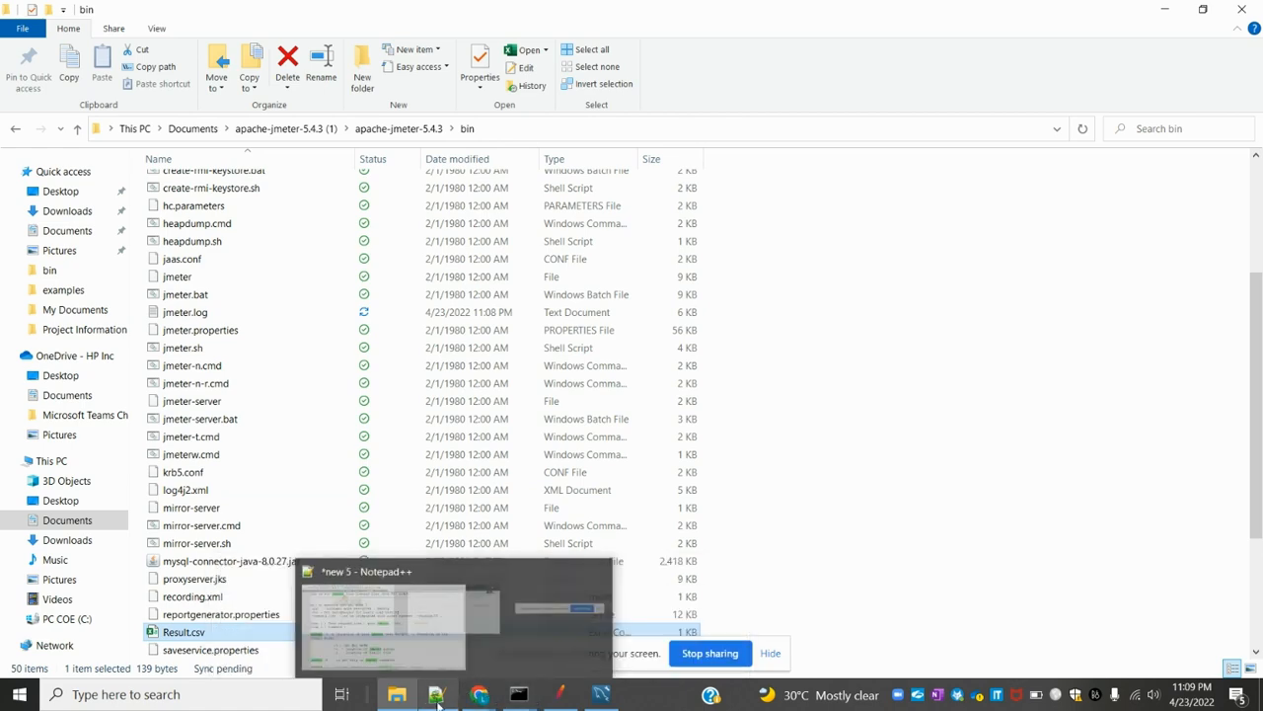